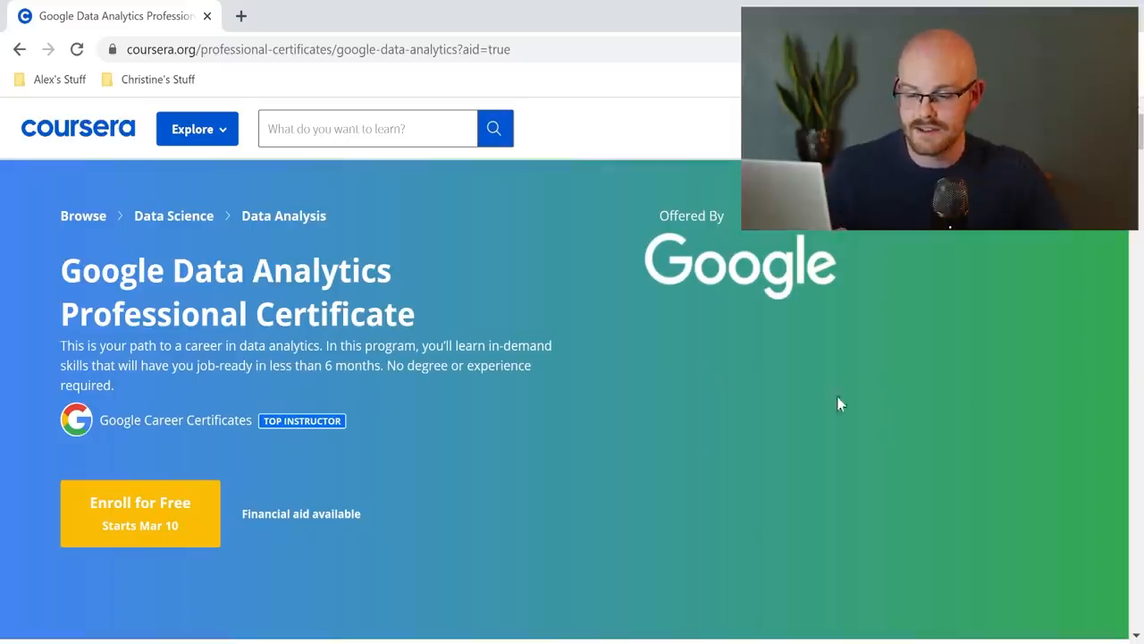
{"action": "mouse_move", "coordinate": [186, 601]}
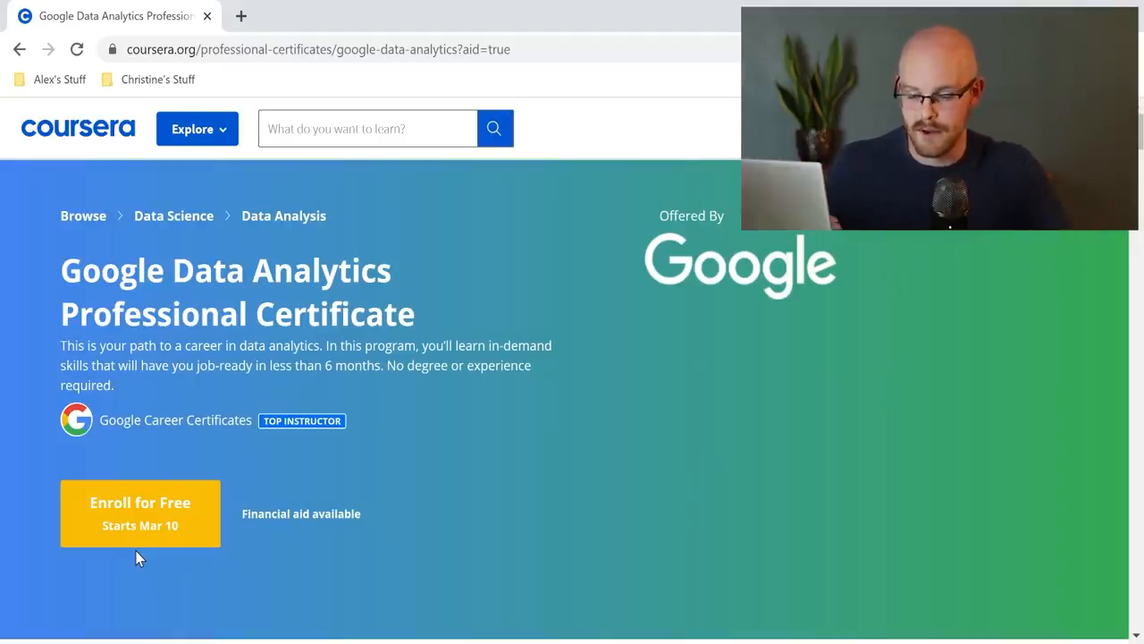
{"action": "mouse_move", "coordinate": [32, 515]}
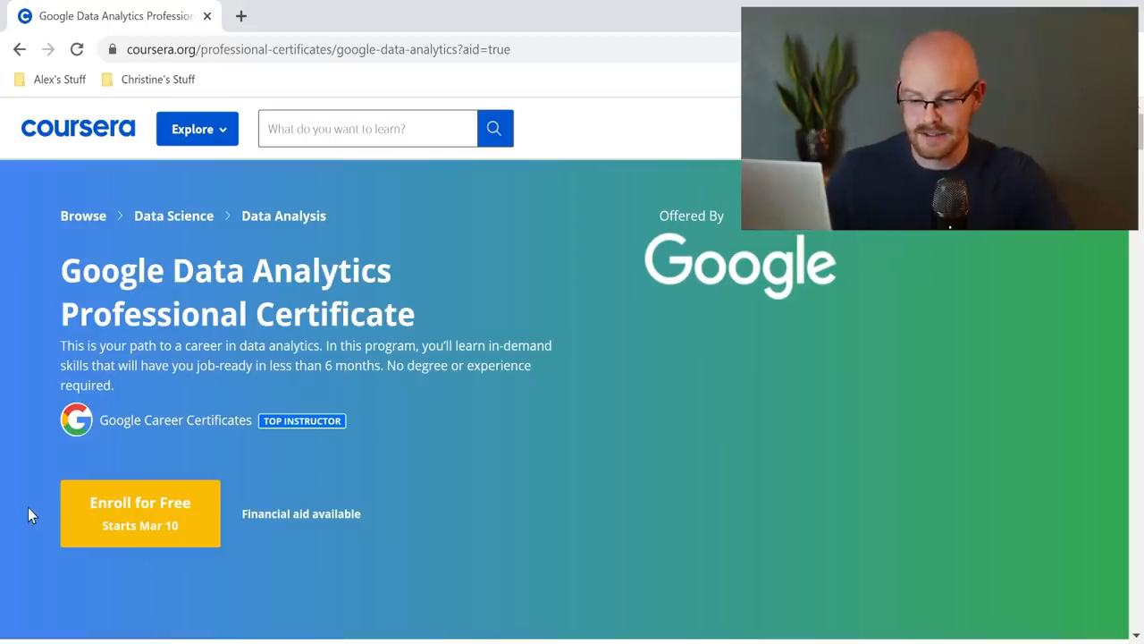
Step: Scroll past What You Will Learn to the About this Professional Certificate overview
{"action": "scroll", "scroll_direction": "down", "scroll_amount": 3}
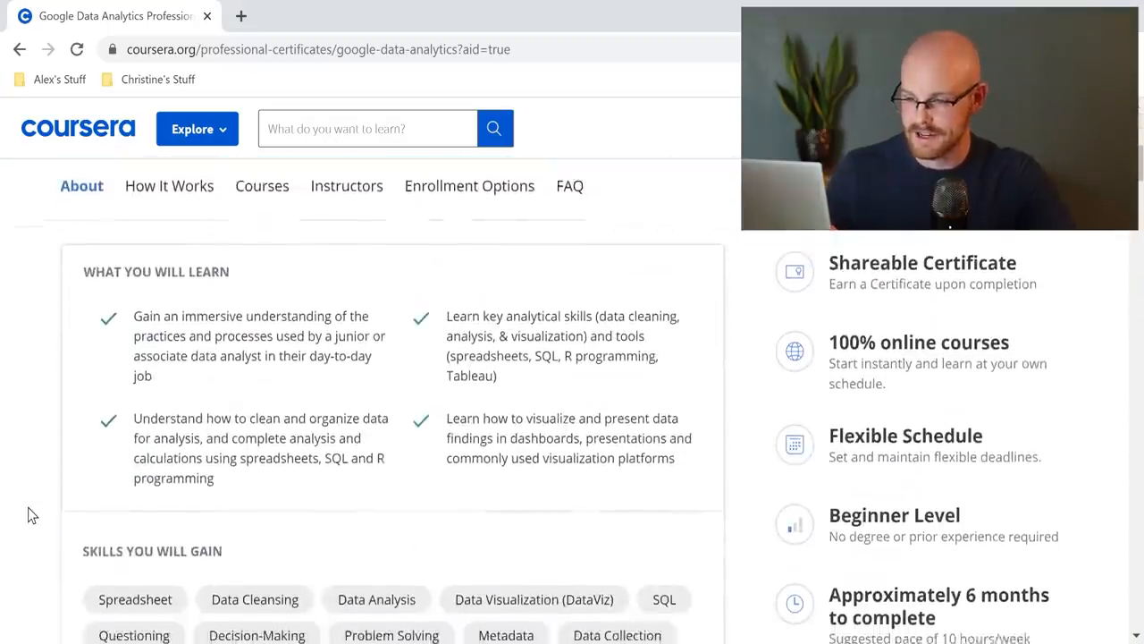
{"action": "scroll", "scroll_direction": "down", "scroll_amount": 3}
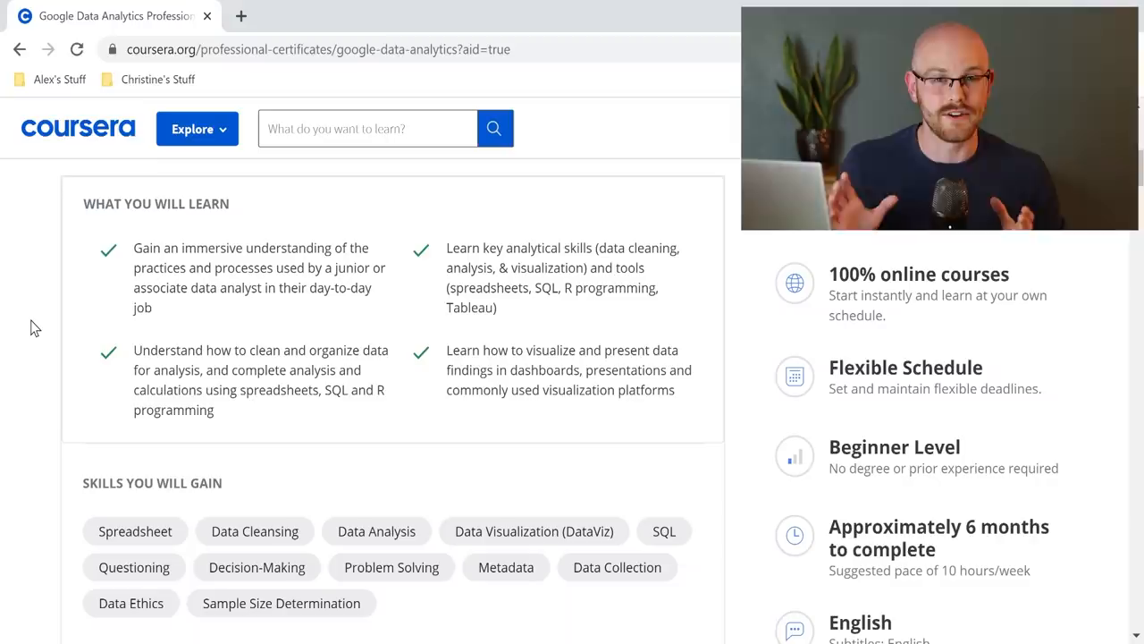
{"action": "scroll", "scroll_direction": "down", "scroll_amount": 3}
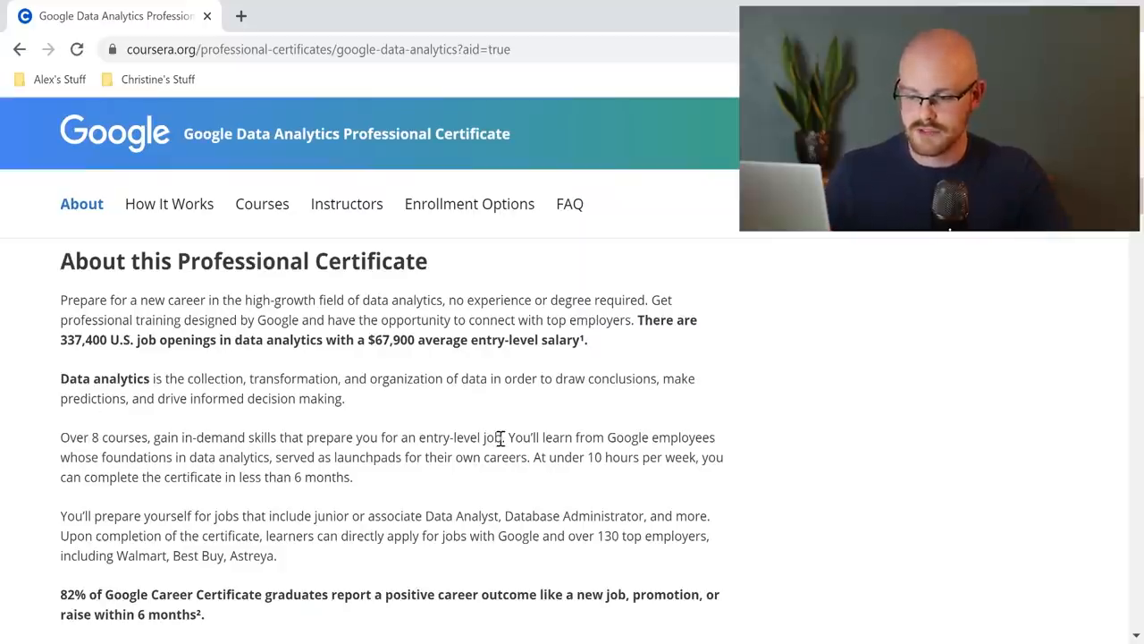
Step: Scroll through the Applied Learning Project and testimonials to What is a Professional Certificate?
{"action": "left_click_drag", "start_coordinate": [615, 437], "coordinate": [683, 437]}
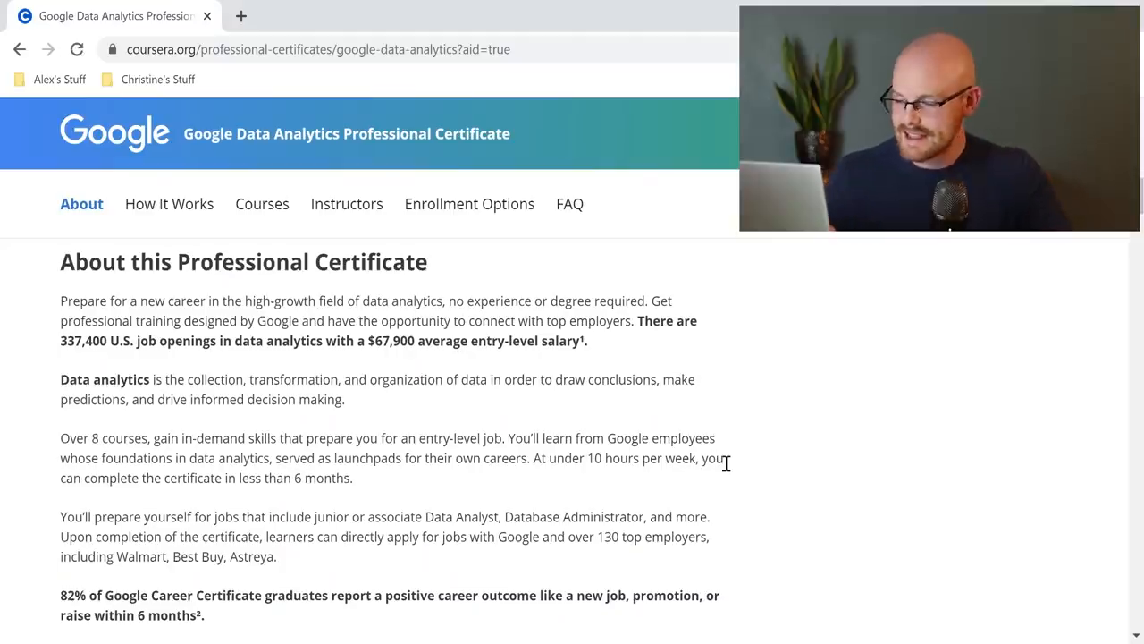
{"action": "scroll", "scroll_direction": "down", "scroll_amount": 3}
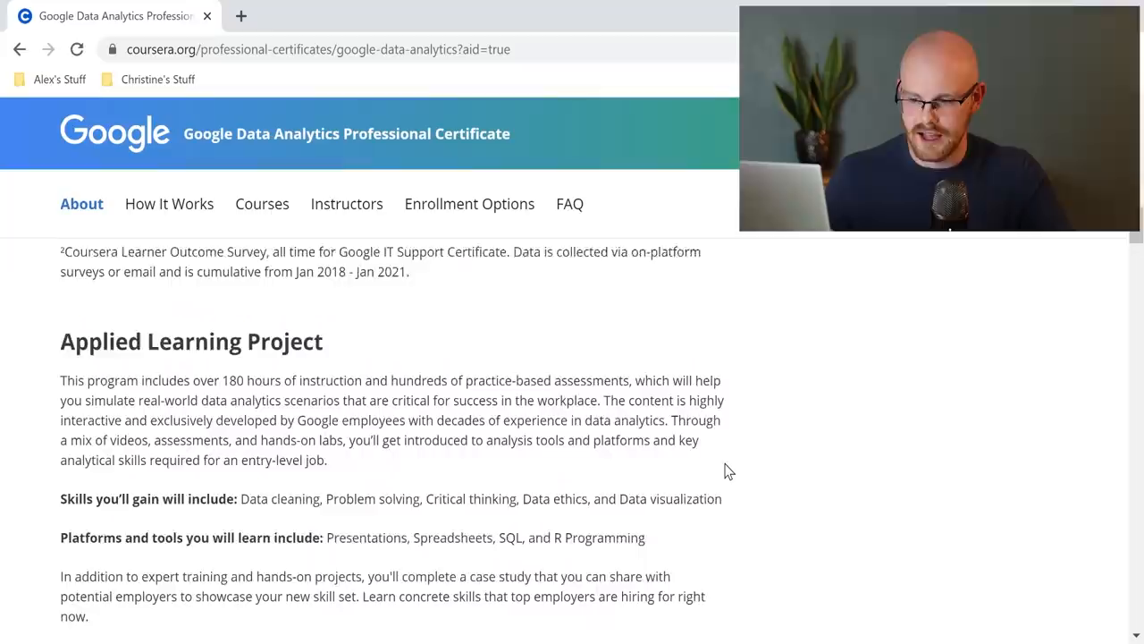
{"action": "scroll", "scroll_direction": "down", "scroll_amount": 3}
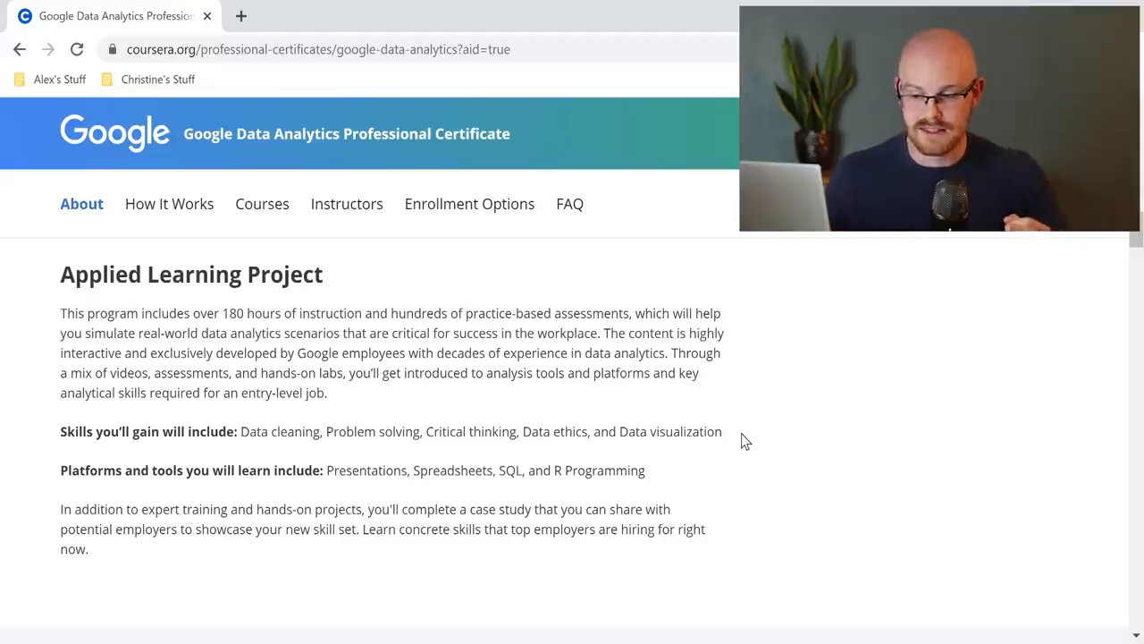
{"action": "mouse_move", "coordinate": [287, 458]}
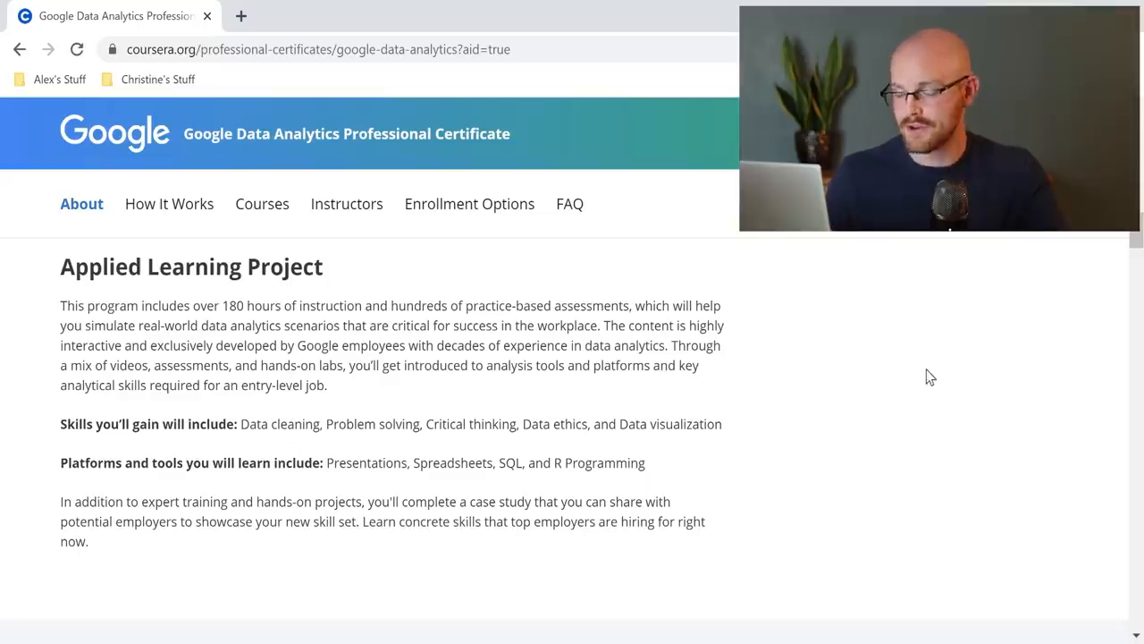
{"action": "scroll", "scroll_direction": "down", "scroll_amount": 3}
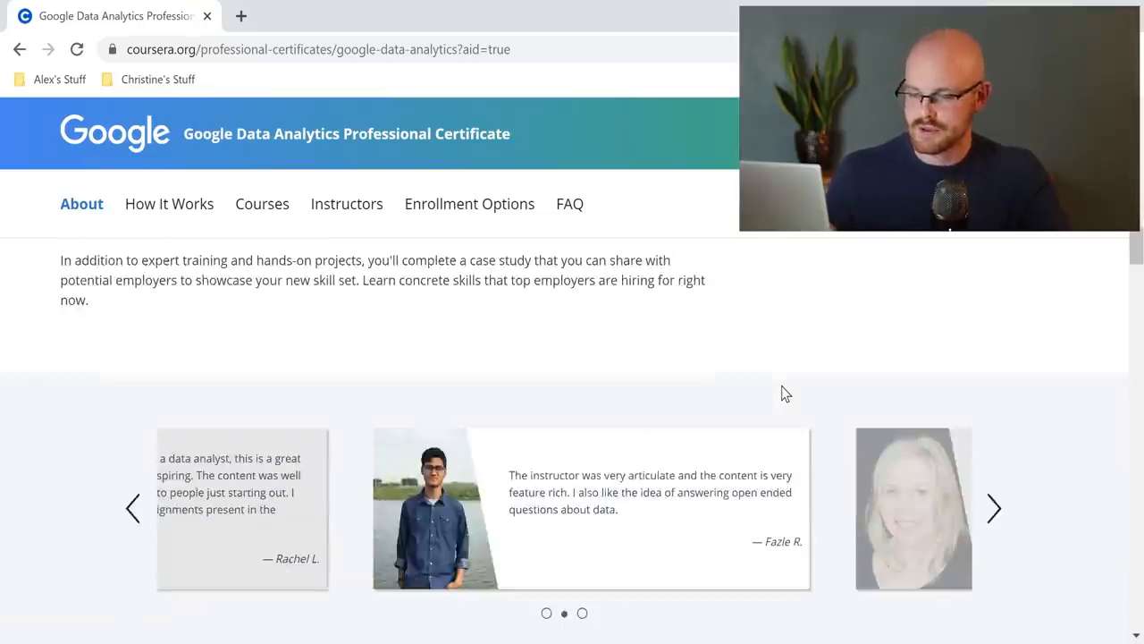
{"action": "scroll", "scroll_direction": "down", "scroll_amount": 3}
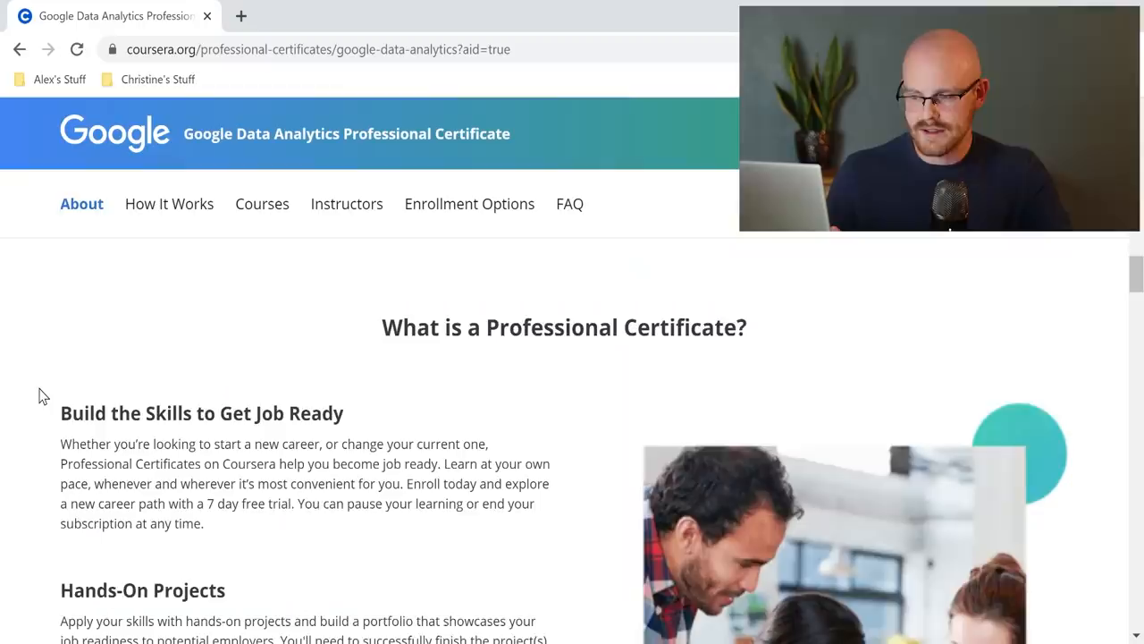
Step: Jump to How It Works and reach the list of the certificate's 8 courses
{"action": "left_click", "coordinate": [168, 204]}
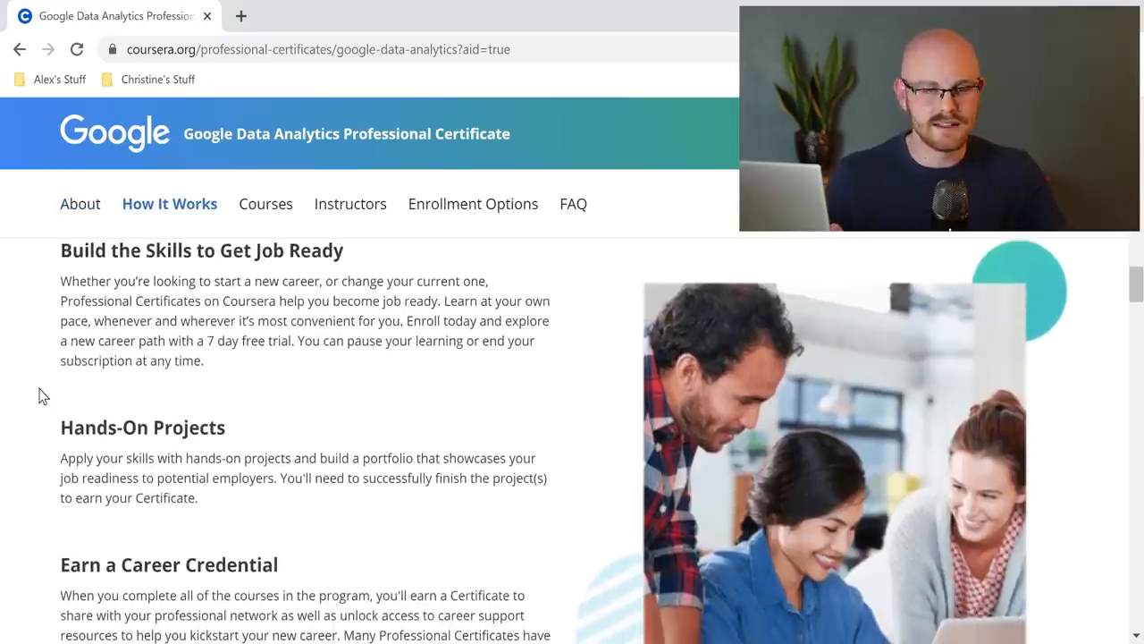
{"action": "scroll", "scroll_direction": "down", "scroll_amount": 3}
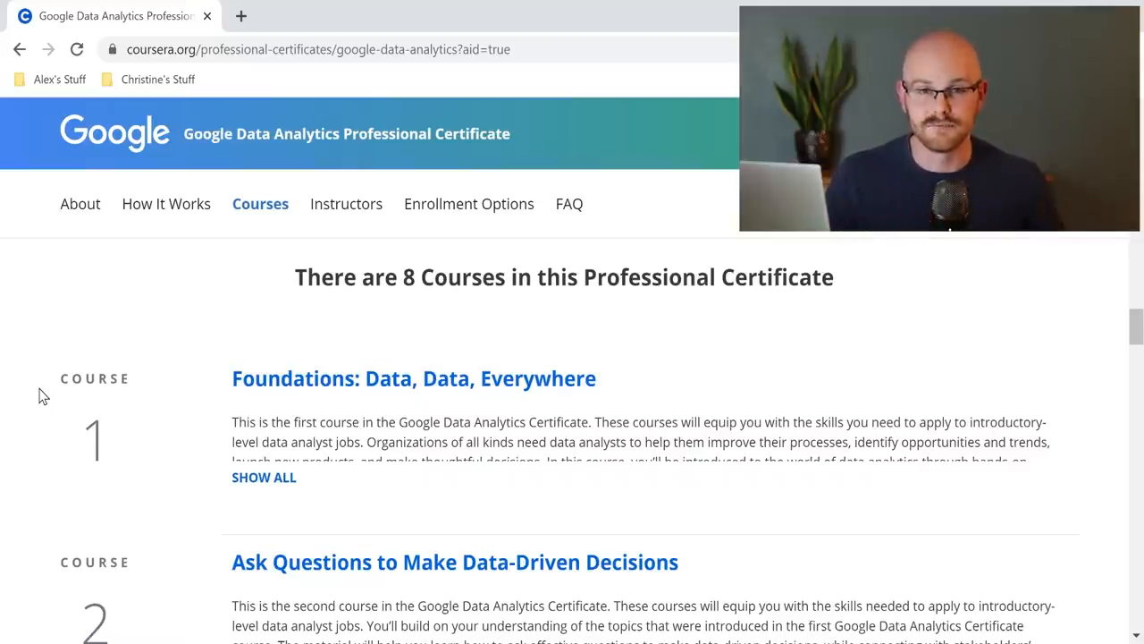
Step: Review the Foundations: Data, Data, Everywhere syllabus through week 5
{"action": "left_click", "coordinate": [415, 379]}
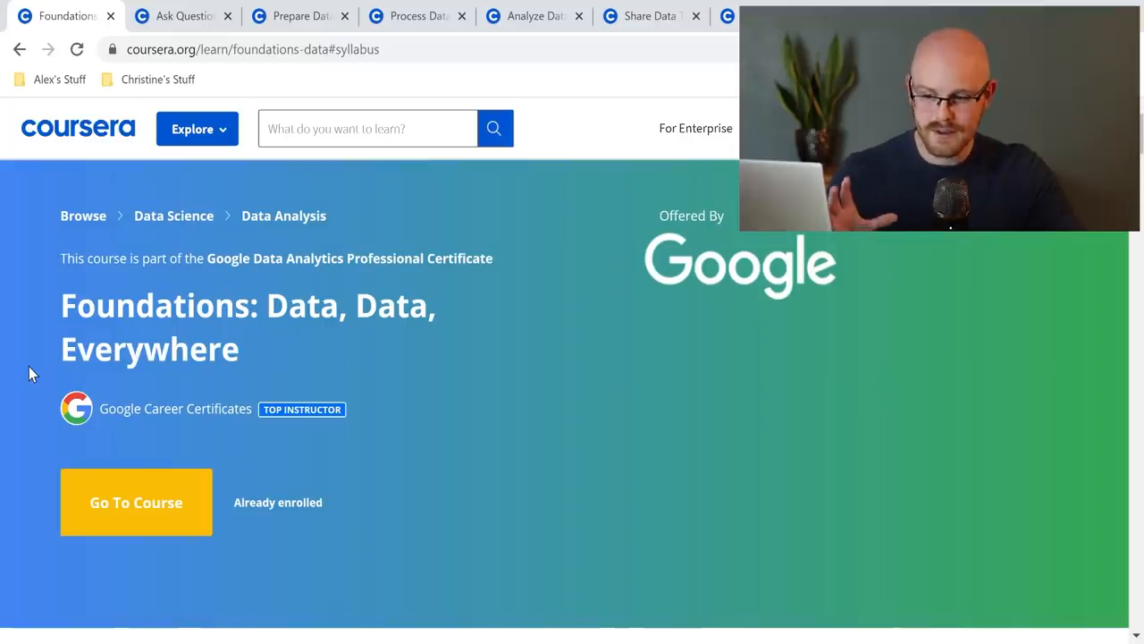
{"action": "scroll", "scroll_direction": "down", "scroll_amount": 3}
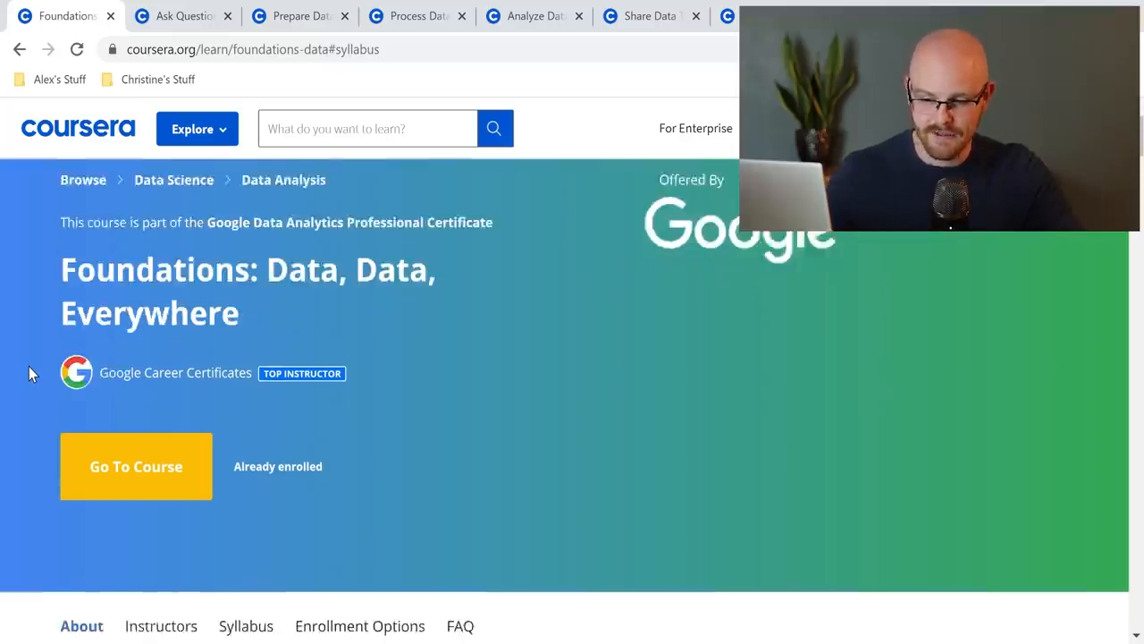
{"action": "scroll", "scroll_direction": "down", "scroll_amount": 3}
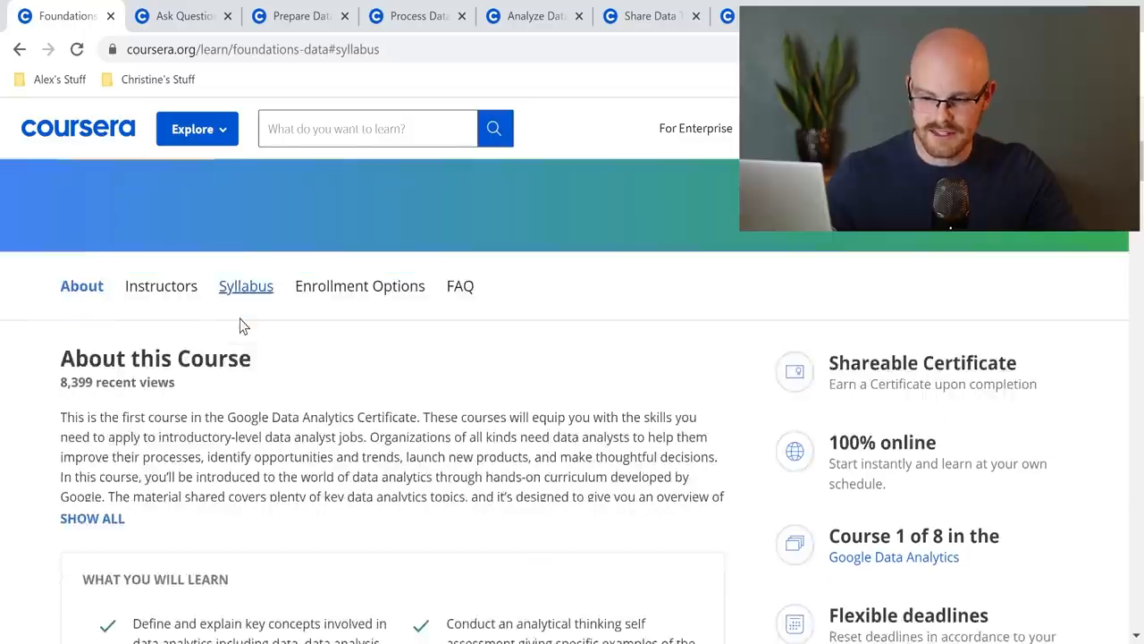
{"action": "left_click", "coordinate": [247, 286]}
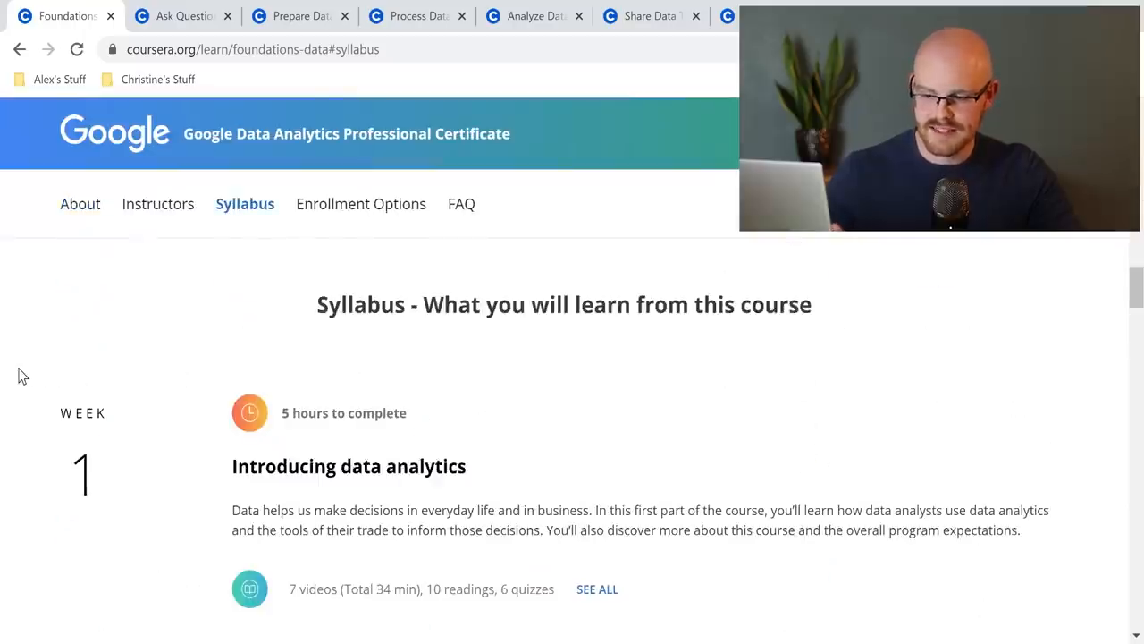
{"action": "scroll", "scroll_direction": "down", "scroll_amount": 3}
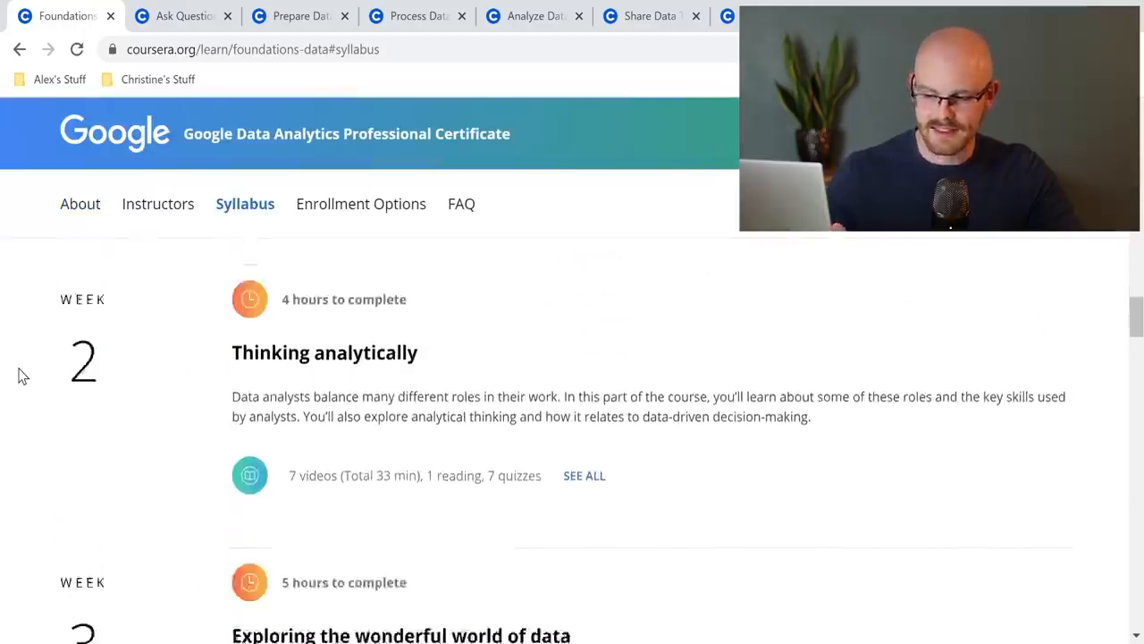
{"action": "scroll", "scroll_direction": "down", "scroll_amount": 3}
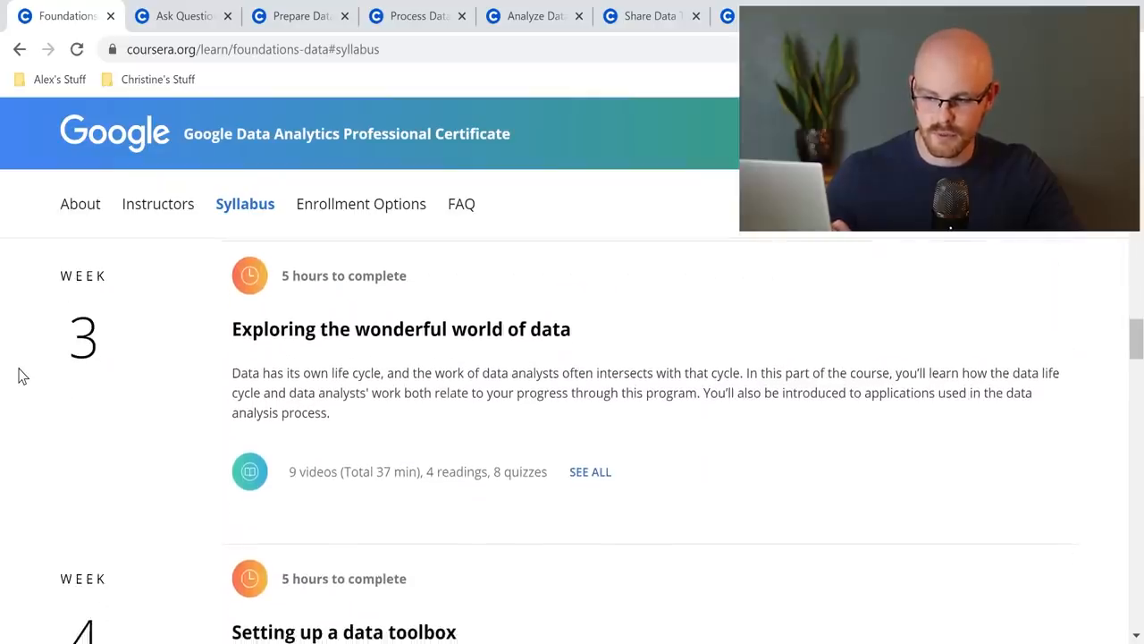
{"action": "scroll", "scroll_direction": "down", "scroll_amount": 3}
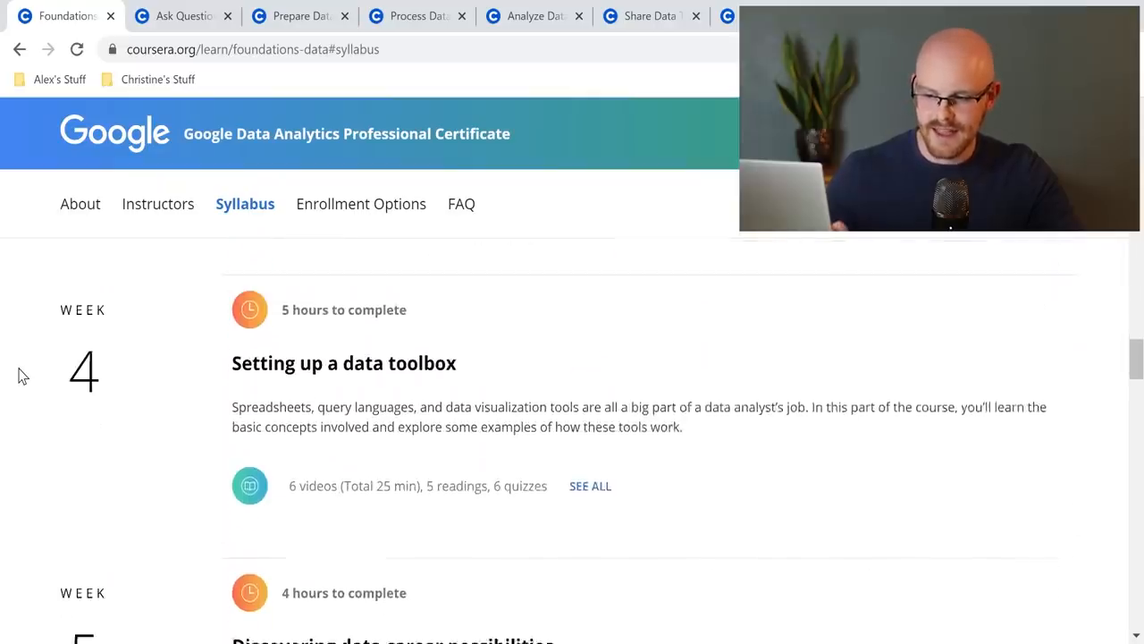
{"action": "scroll", "scroll_direction": "down", "scroll_amount": 3}
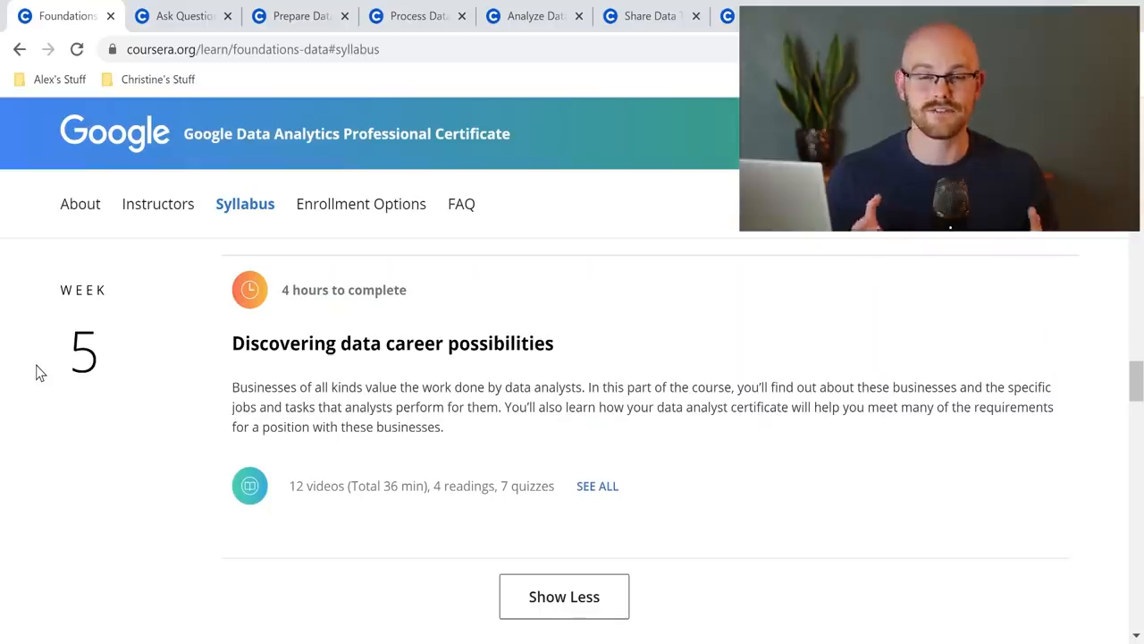
Step: Switch to the Ask Questions to Make Data-Driven Decisions course page
{"action": "left_click", "coordinate": [182, 16]}
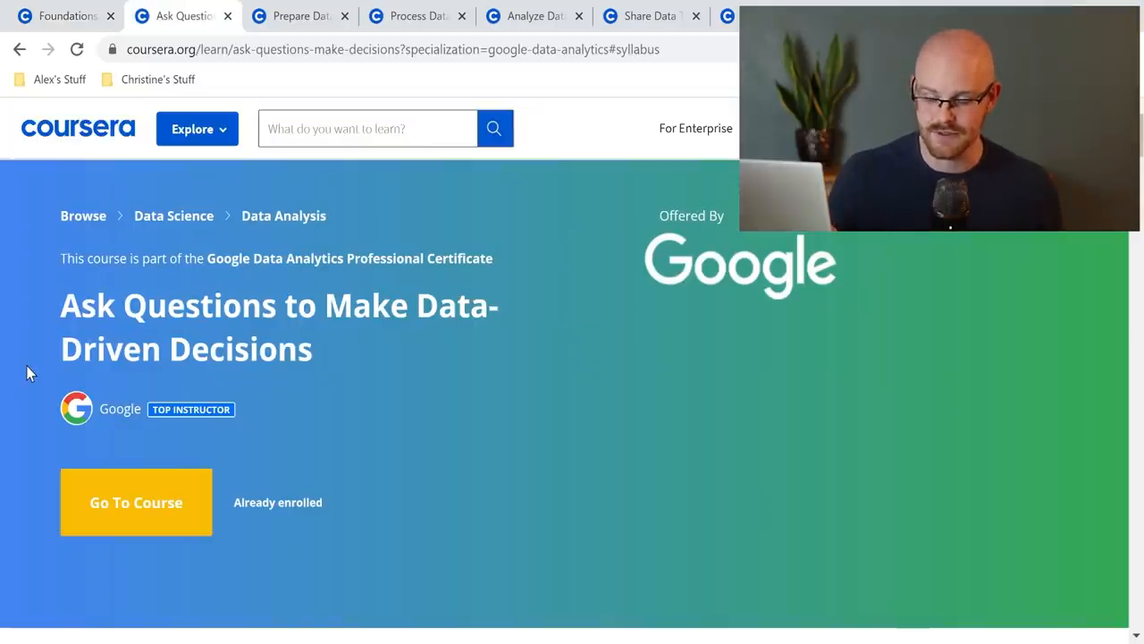
Step: Review the Ask Questions syllabus through week 4, then move to Prepare Data for Exploration
{"action": "scroll", "scroll_direction": "down", "scroll_amount": 3}
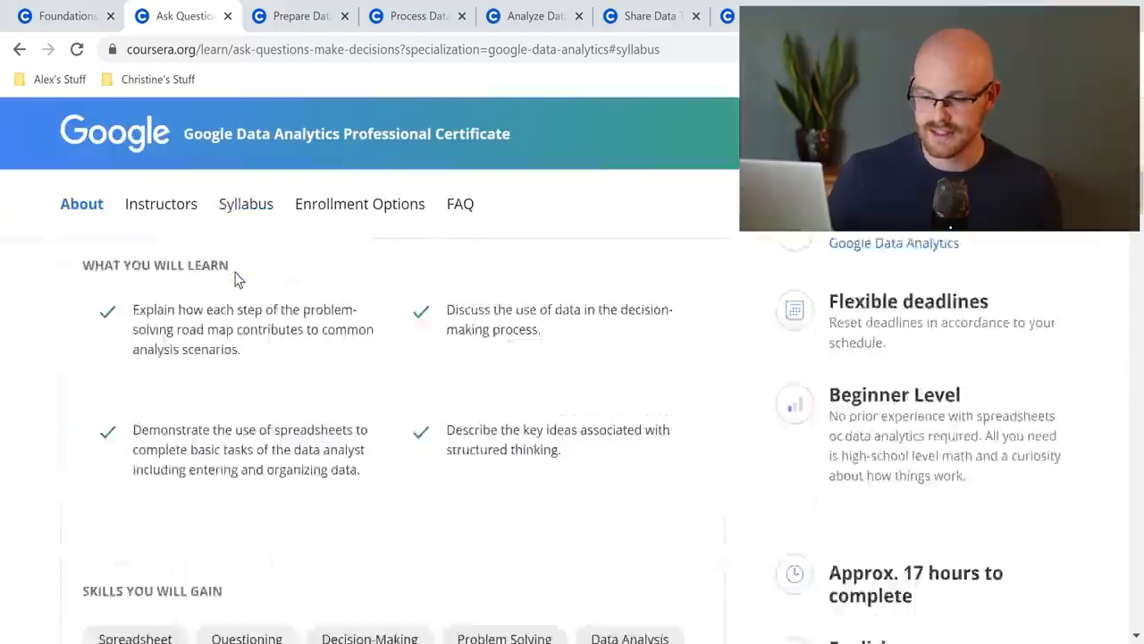
{"action": "left_click", "coordinate": [247, 204]}
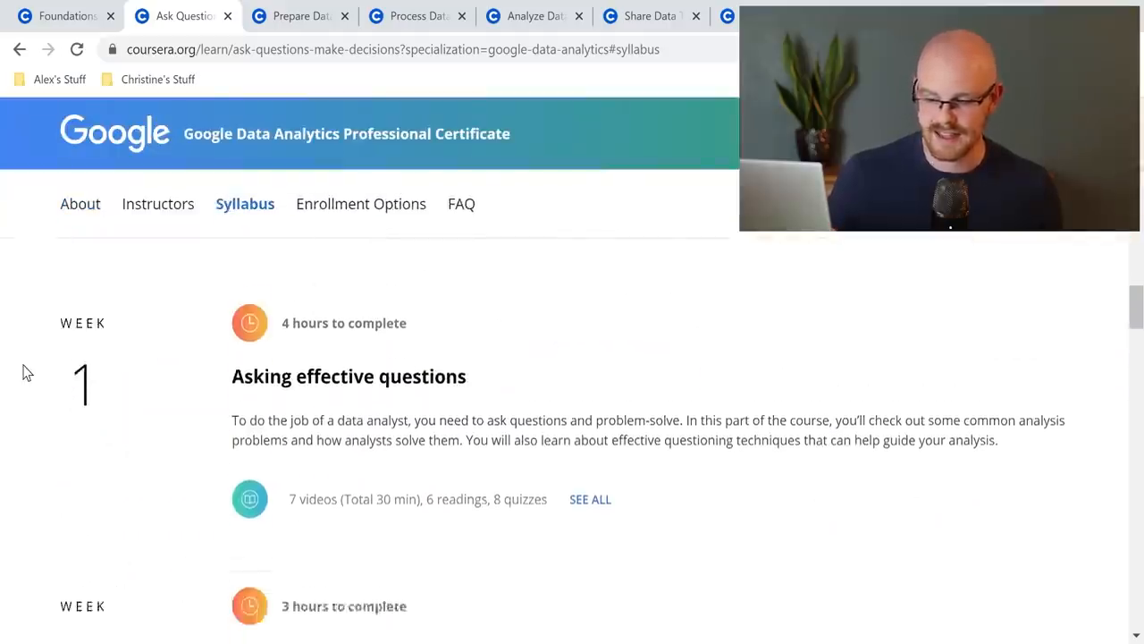
{"action": "scroll", "scroll_direction": "down", "scroll_amount": 3}
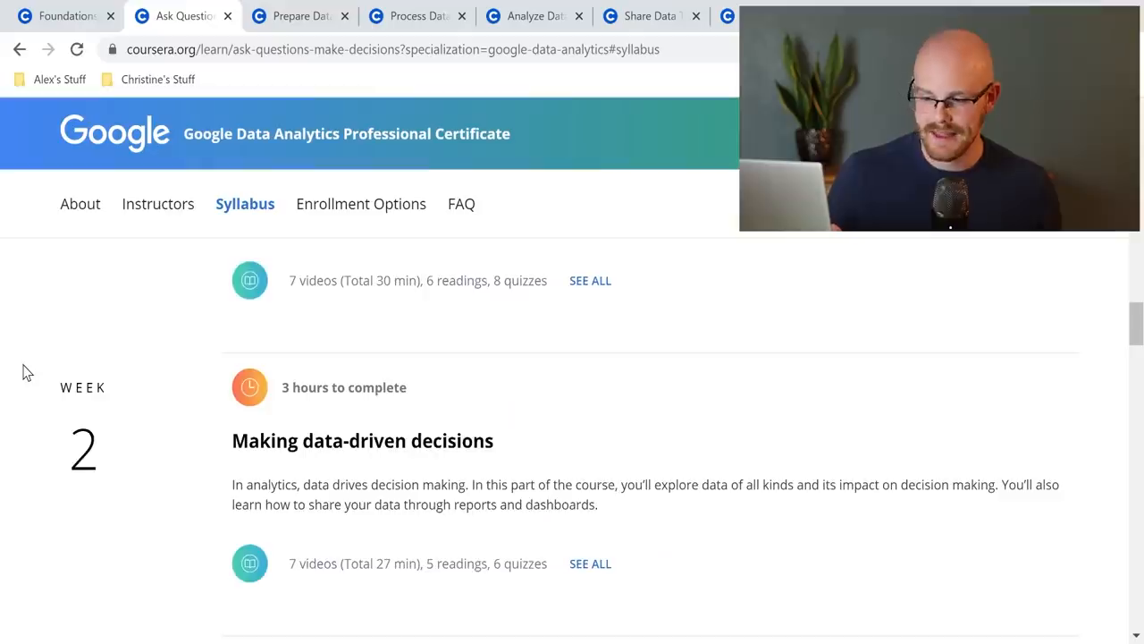
{"action": "scroll", "scroll_direction": "down", "scroll_amount": 3}
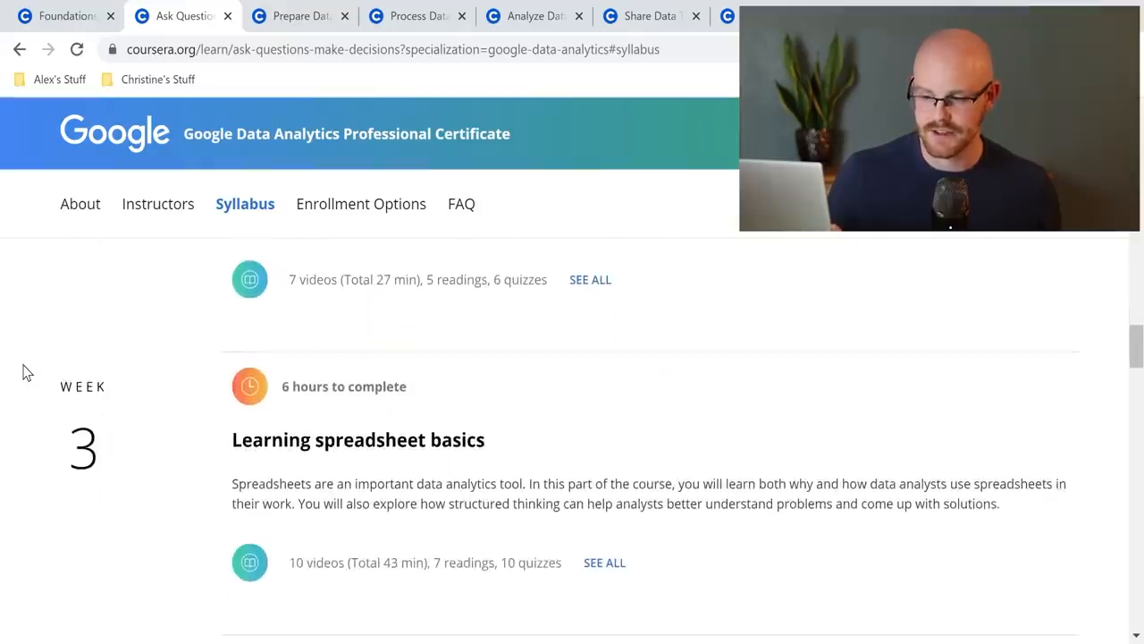
{"action": "scroll", "scroll_direction": "down", "scroll_amount": 3}
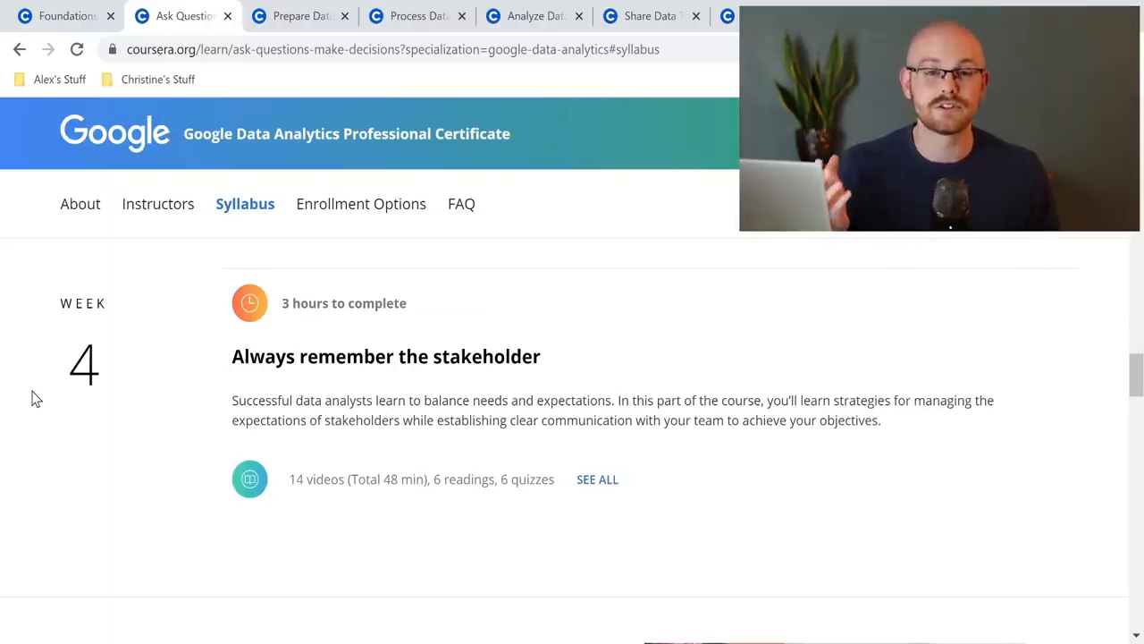
{"action": "left_click", "coordinate": [295, 16]}
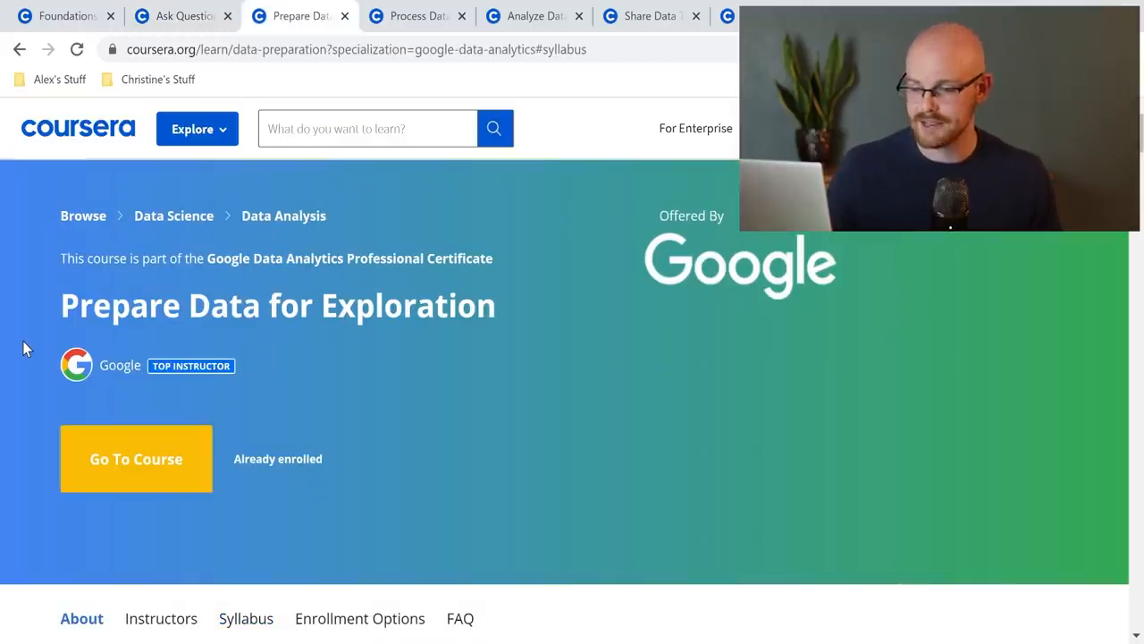
Step: Review the Prepare Data for Exploration syllabus through week 5 and the course challenge
{"action": "scroll", "scroll_direction": "down", "scroll_amount": 3}
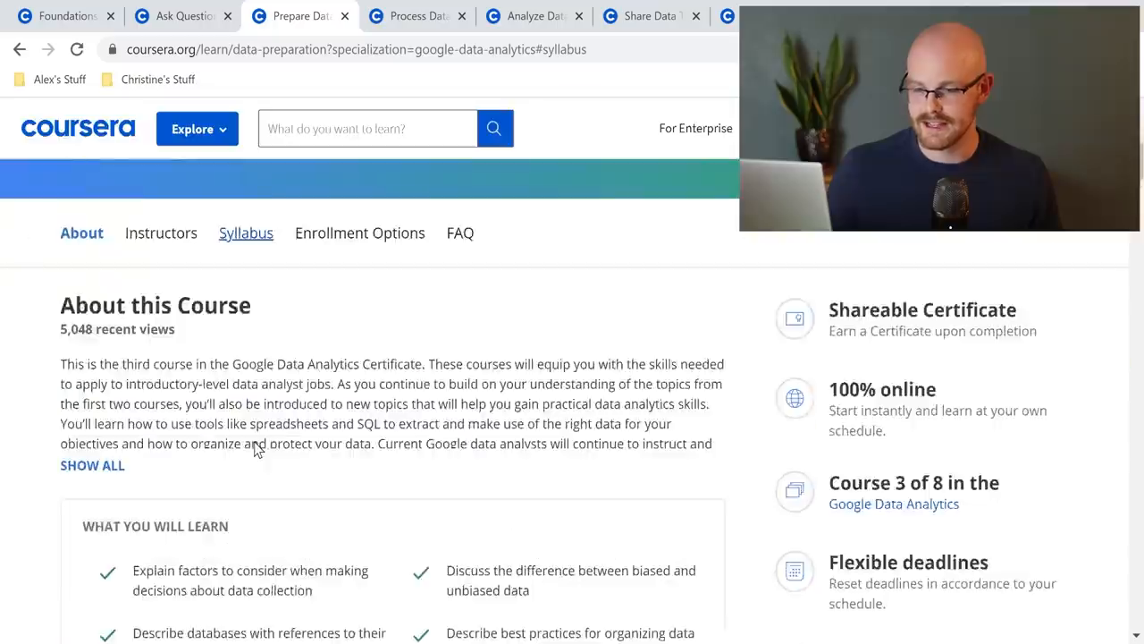
{"action": "left_click", "coordinate": [247, 232]}
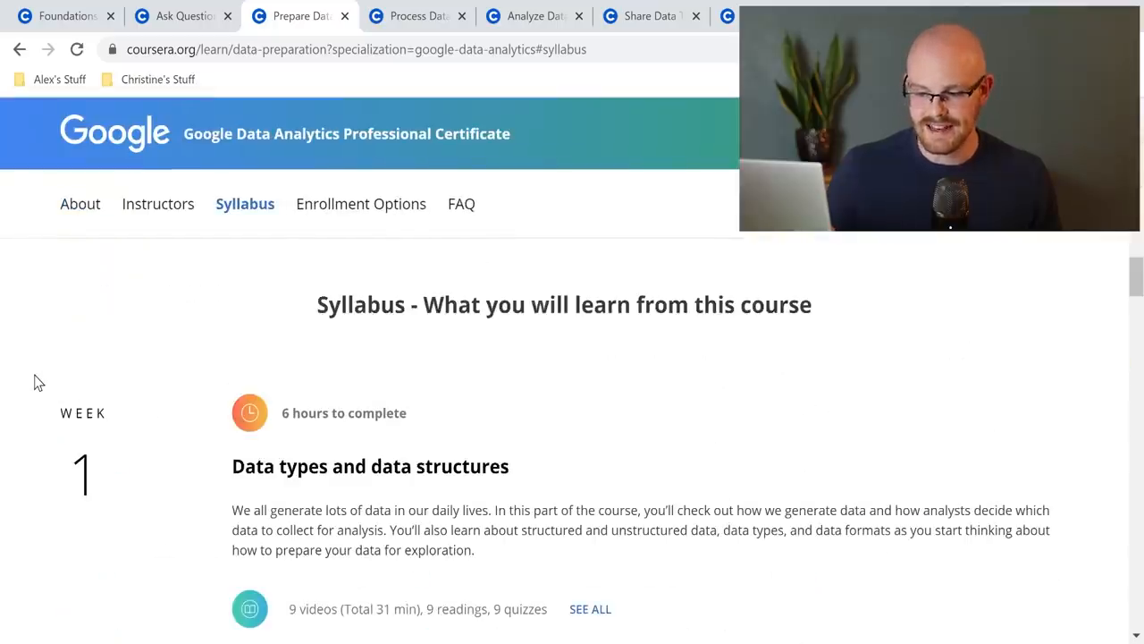
{"action": "scroll", "scroll_direction": "down", "scroll_amount": 3}
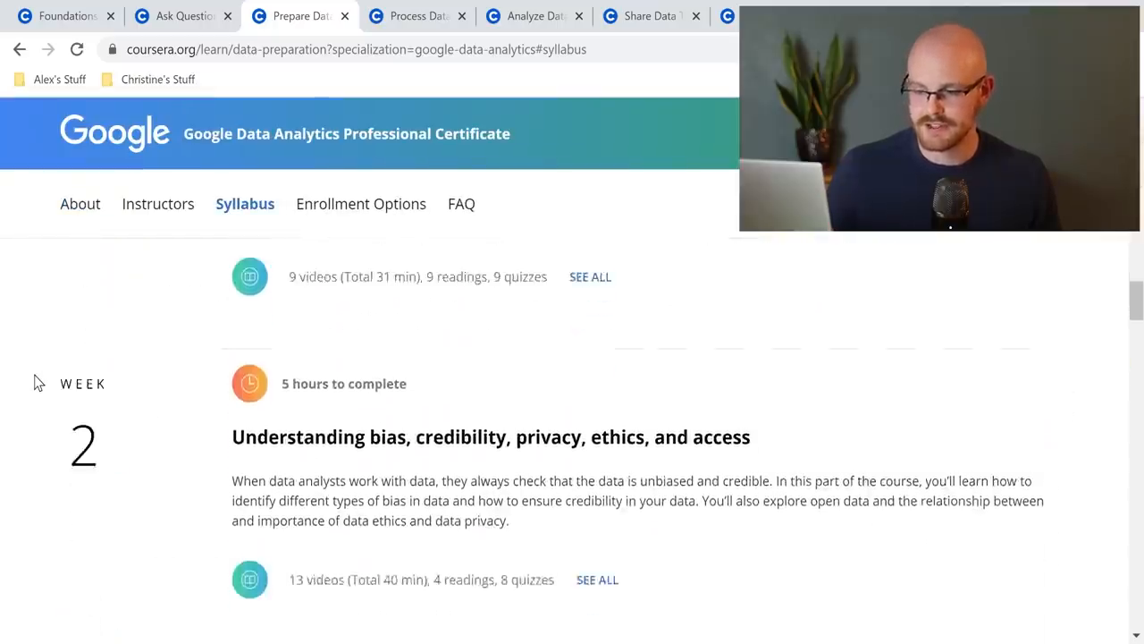
{"action": "scroll", "scroll_direction": "down", "scroll_amount": 3}
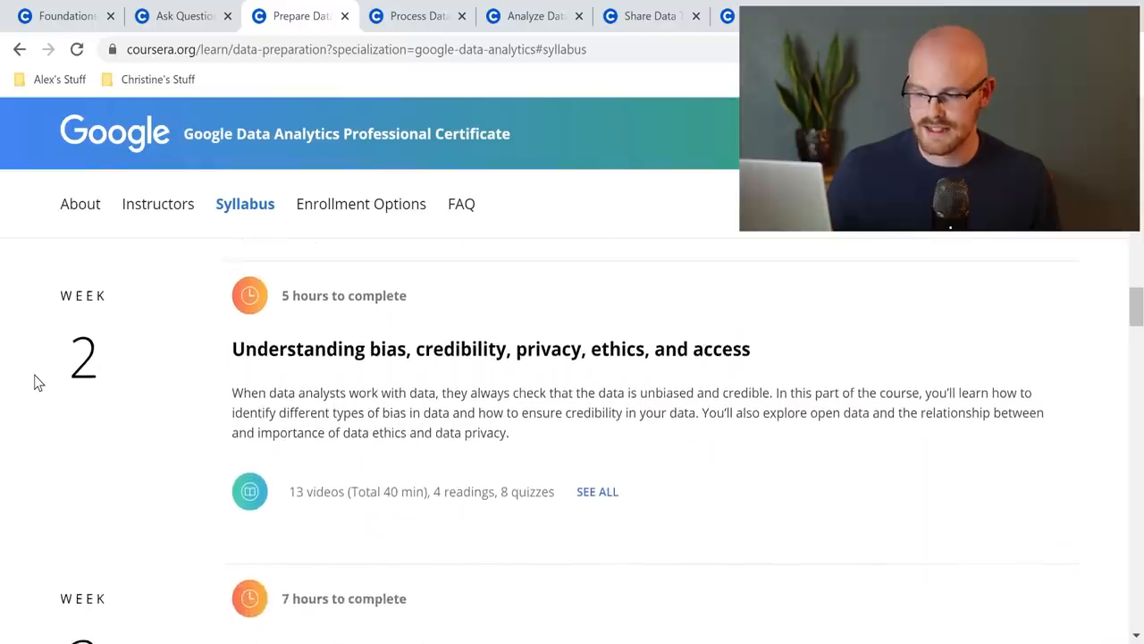
{"action": "scroll", "scroll_direction": "down", "scroll_amount": 3}
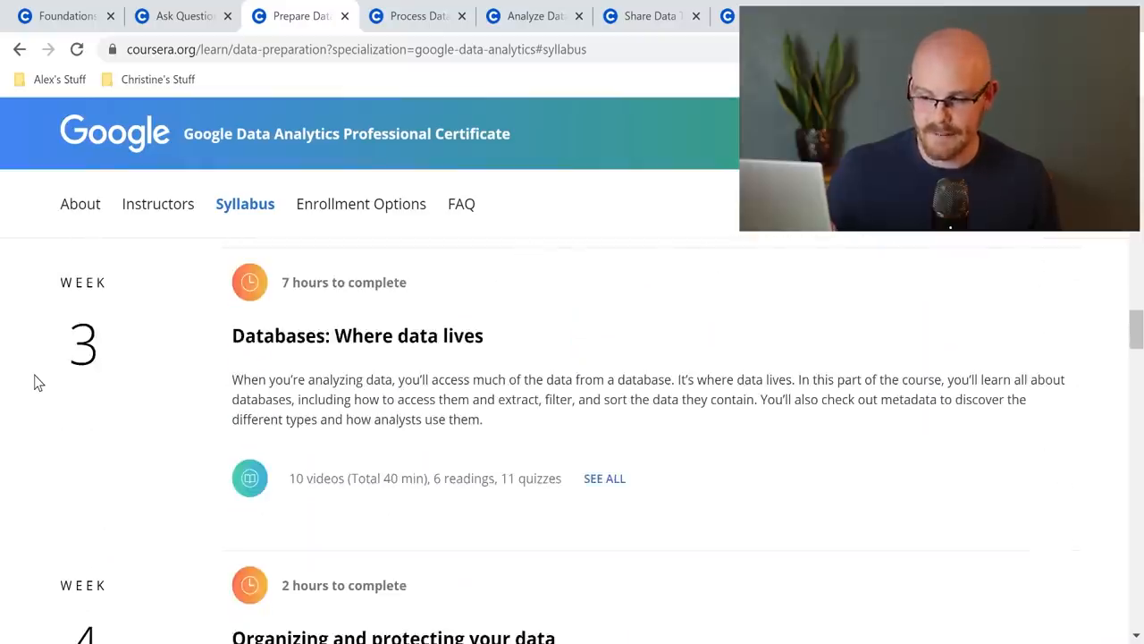
{"action": "scroll", "scroll_direction": "down", "scroll_amount": 3}
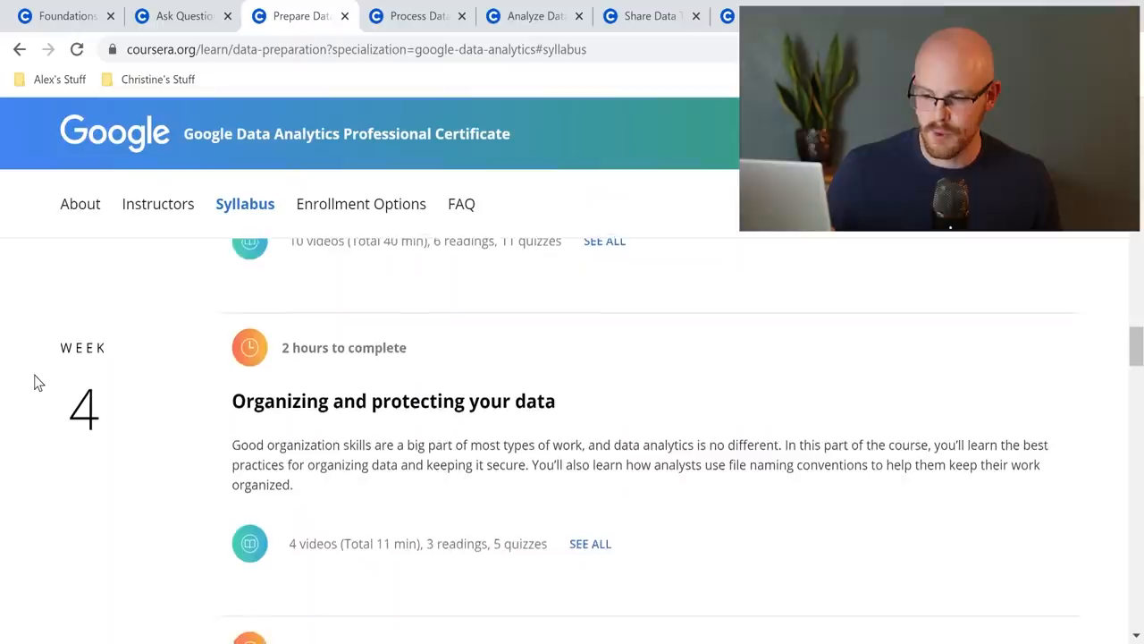
{"action": "scroll", "scroll_direction": "down", "scroll_amount": 3}
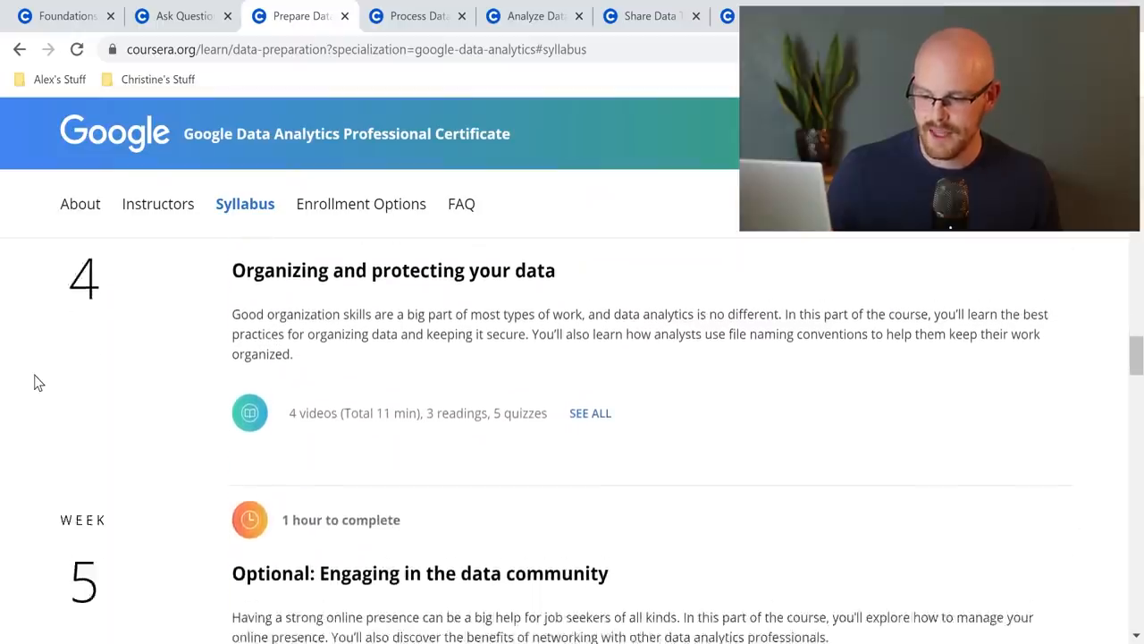
{"action": "scroll", "scroll_direction": "down", "scroll_amount": 3}
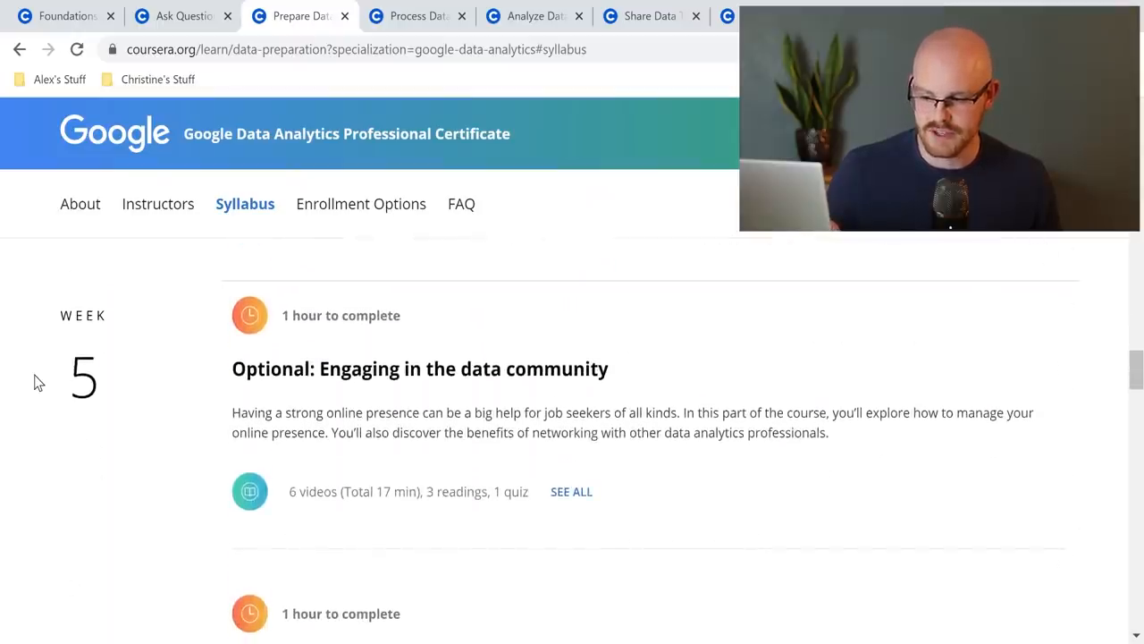
{"action": "scroll", "scroll_direction": "down", "scroll_amount": 3}
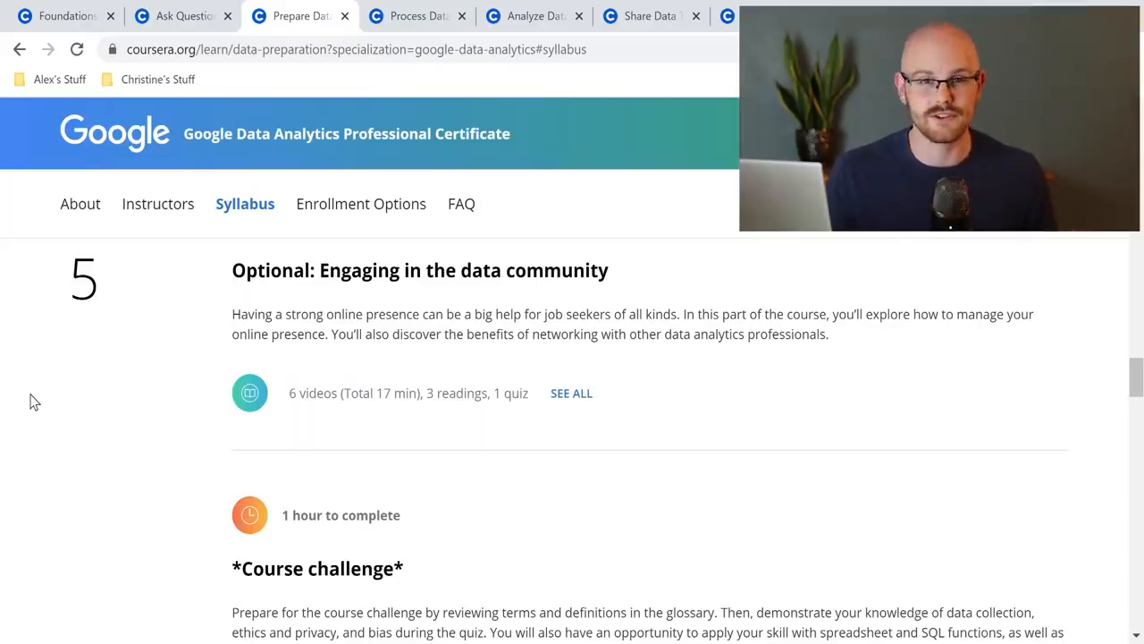
Step: Switch to the Process Data from Dirty to Clean course page
{"action": "left_click", "coordinate": [412, 14]}
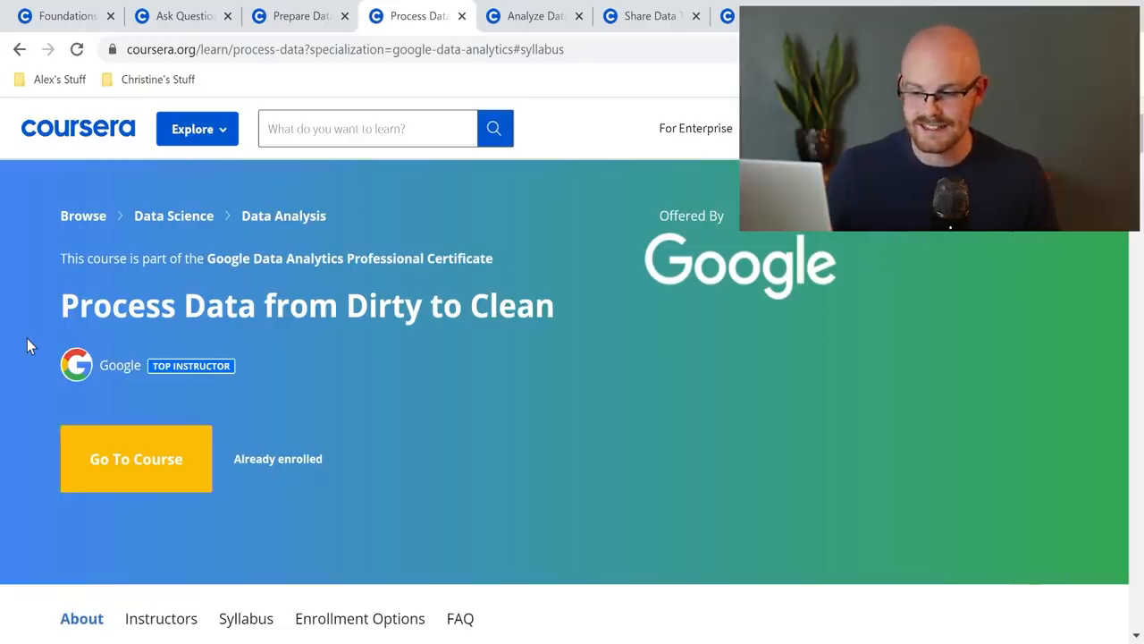
Step: Review the Process Data from Dirty to Clean syllabus through week 6, the course challenge
{"action": "scroll", "scroll_direction": "down", "scroll_amount": 3}
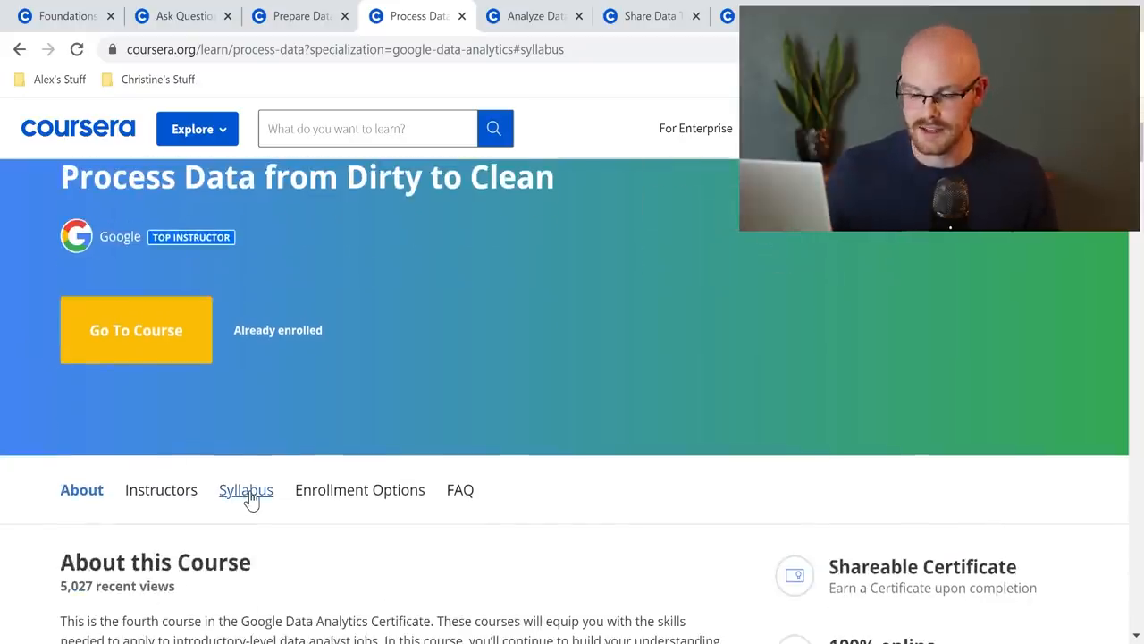
{"action": "left_click", "coordinate": [247, 490]}
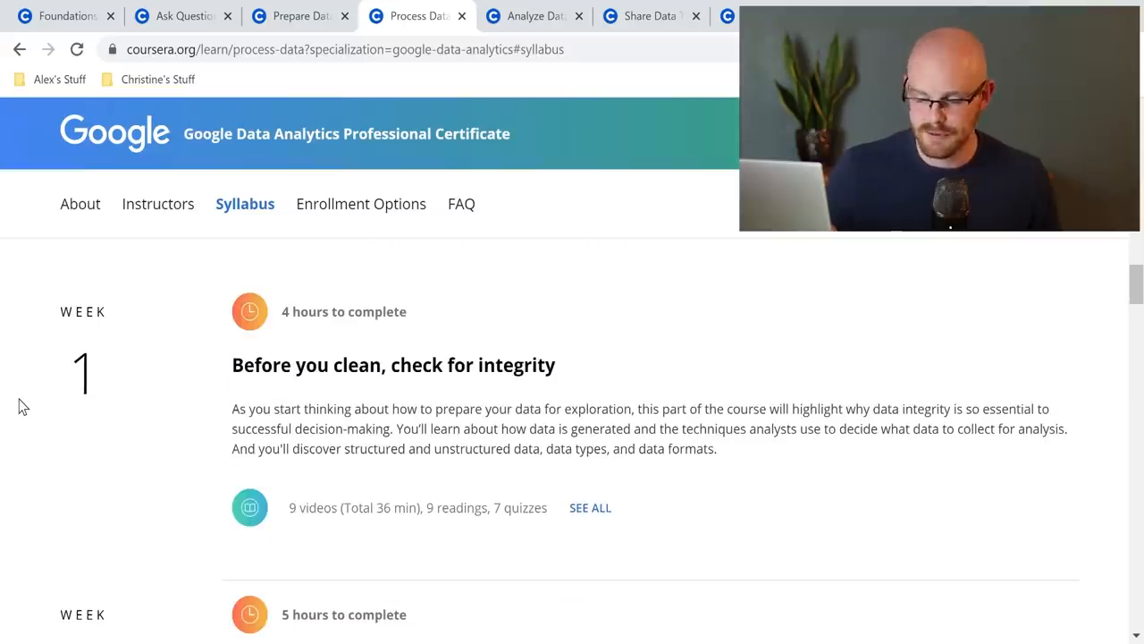
{"action": "scroll", "scroll_direction": "down", "scroll_amount": 3}
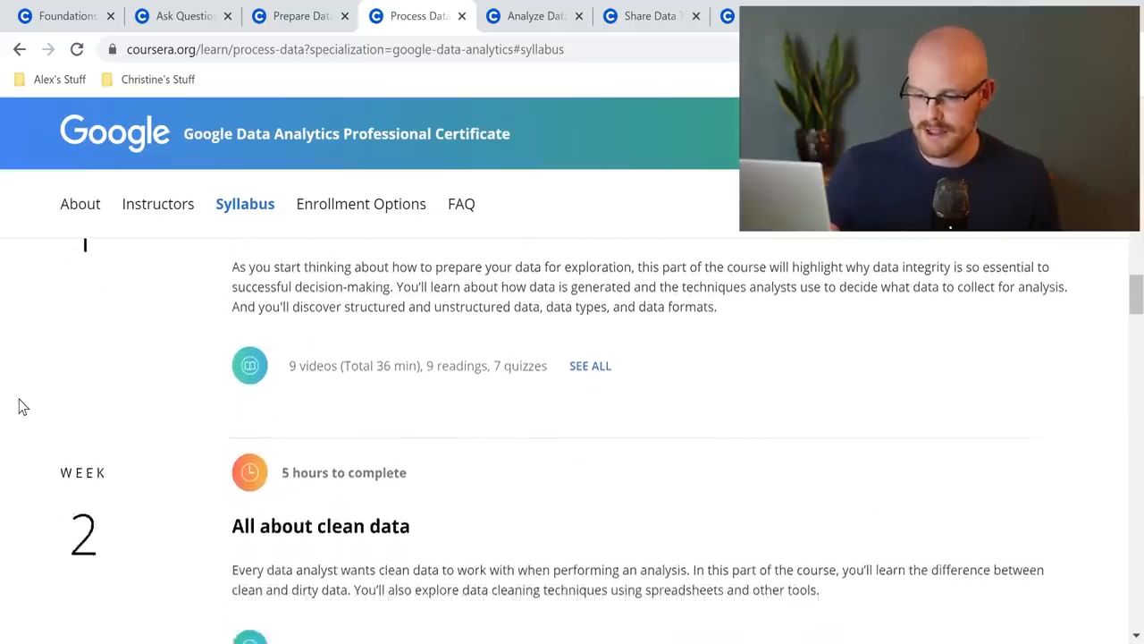
{"action": "scroll", "scroll_direction": "down", "scroll_amount": 3}
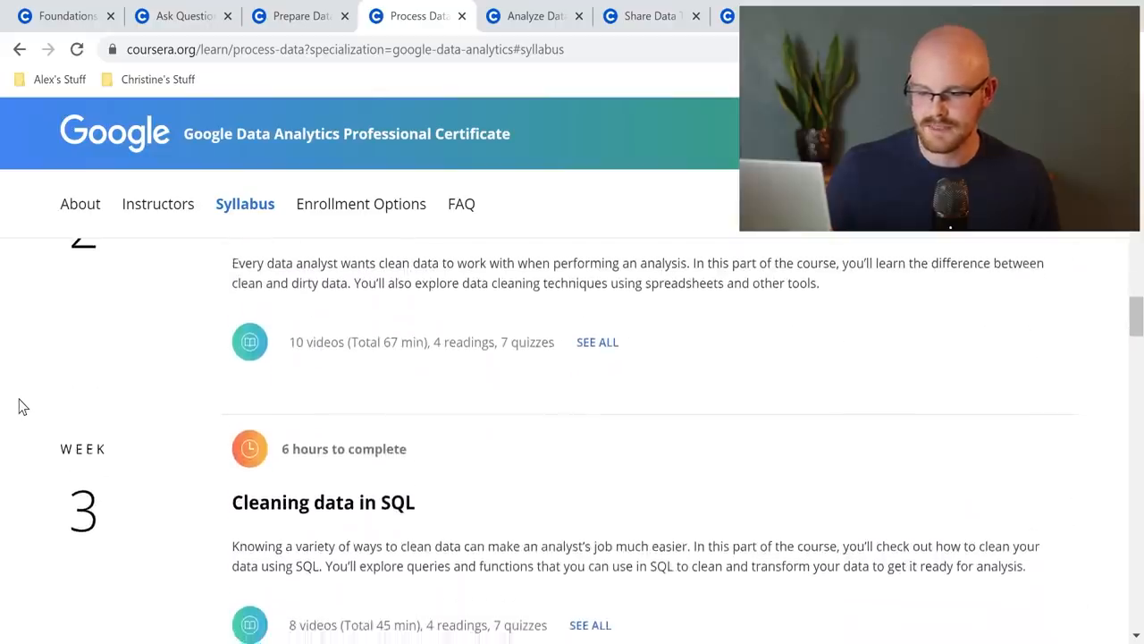
{"action": "scroll", "scroll_direction": "down", "scroll_amount": 3}
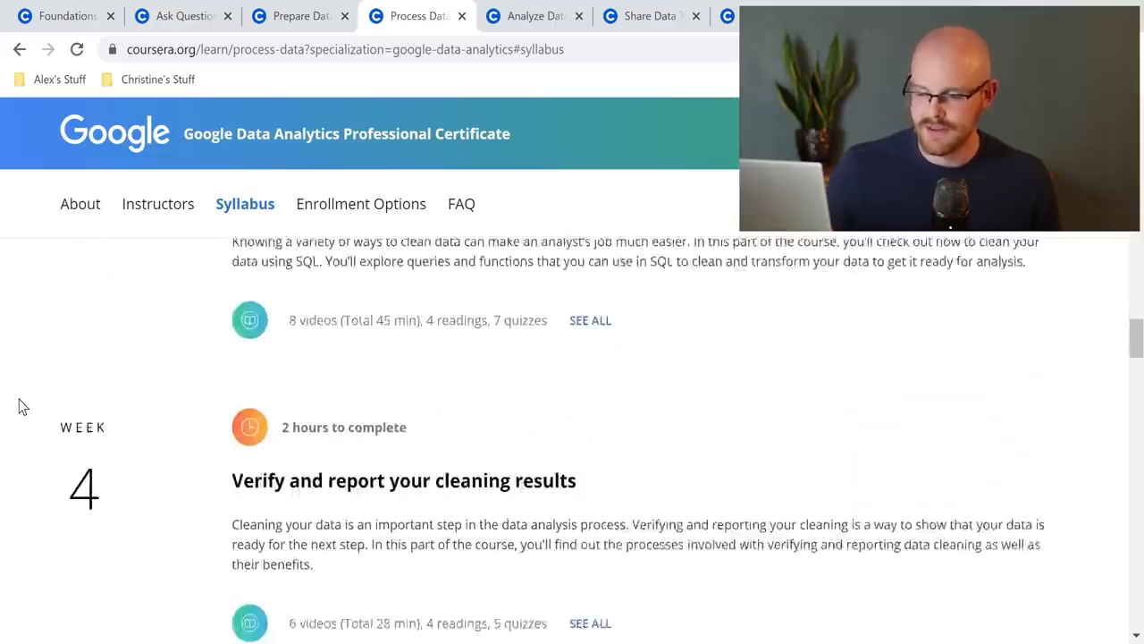
{"action": "scroll", "scroll_direction": "down", "scroll_amount": 3}
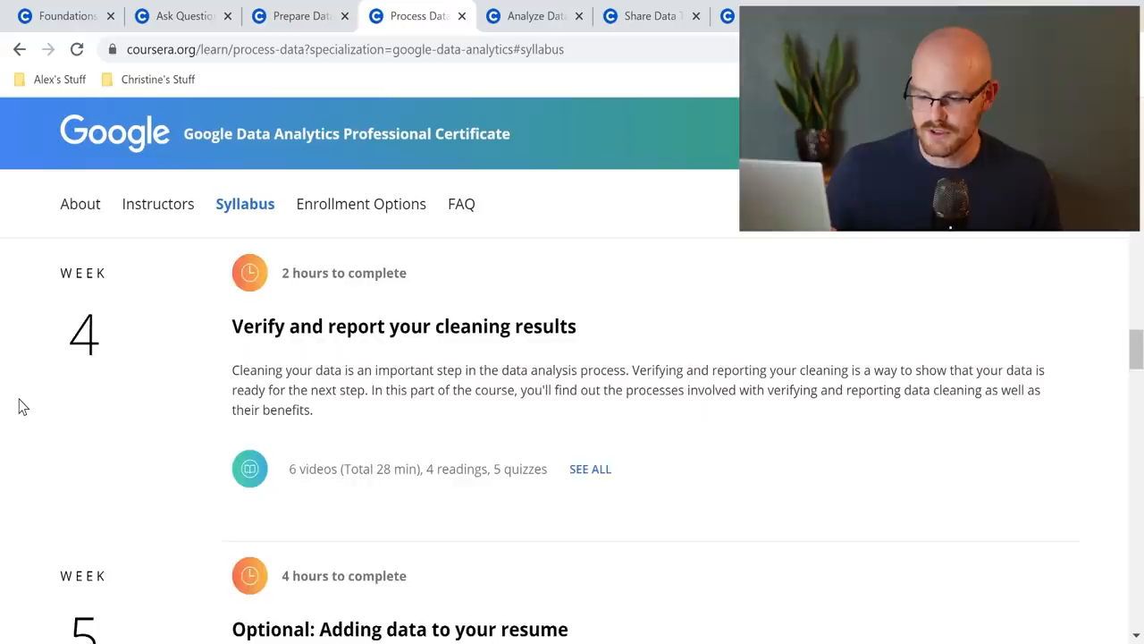
{"action": "scroll", "scroll_direction": "down", "scroll_amount": 3}
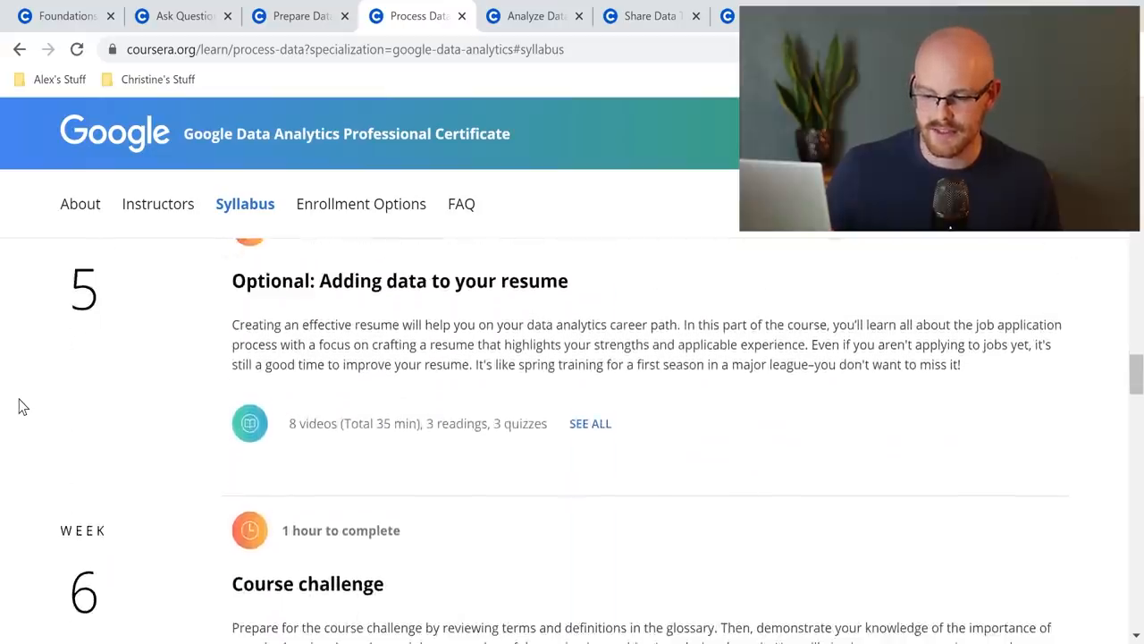
{"action": "scroll", "scroll_direction": "down", "scroll_amount": 3}
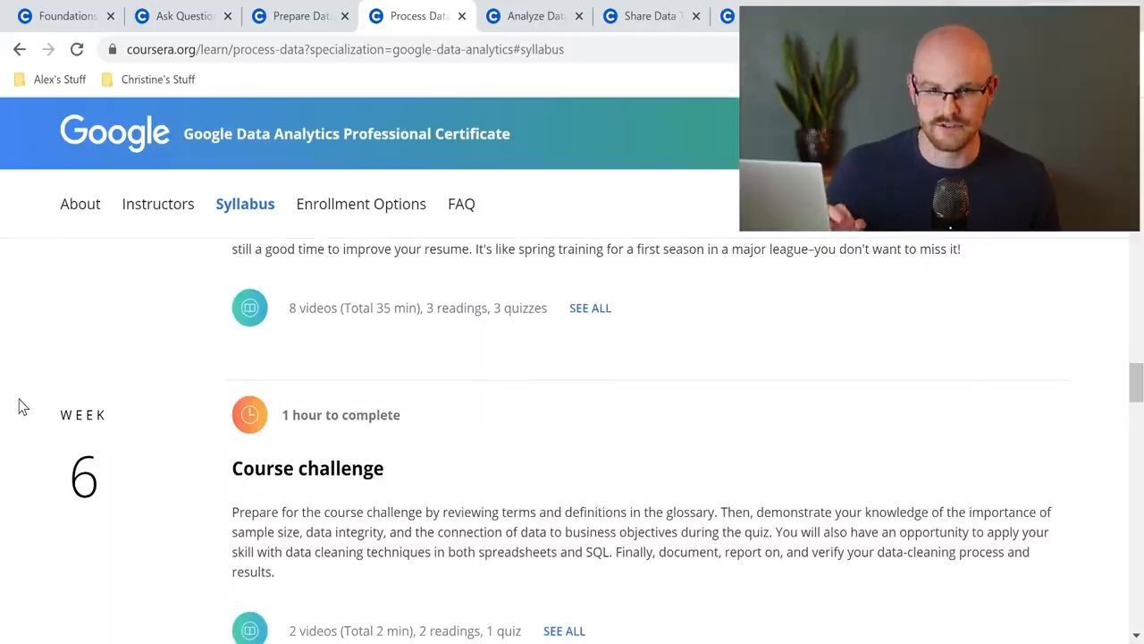
{"action": "left_click", "coordinate": [343, 51]}
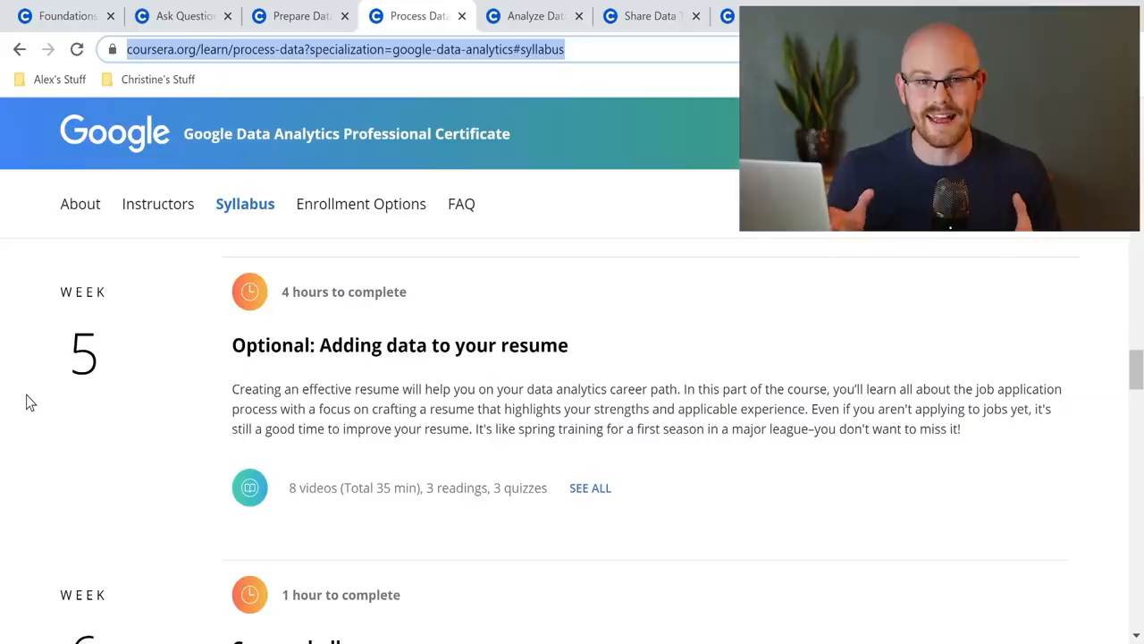
Step: Open Analyze Data to Answer Questions and review its syllabus up to week 4, Performing data calculations
{"action": "left_click", "coordinate": [533, 15]}
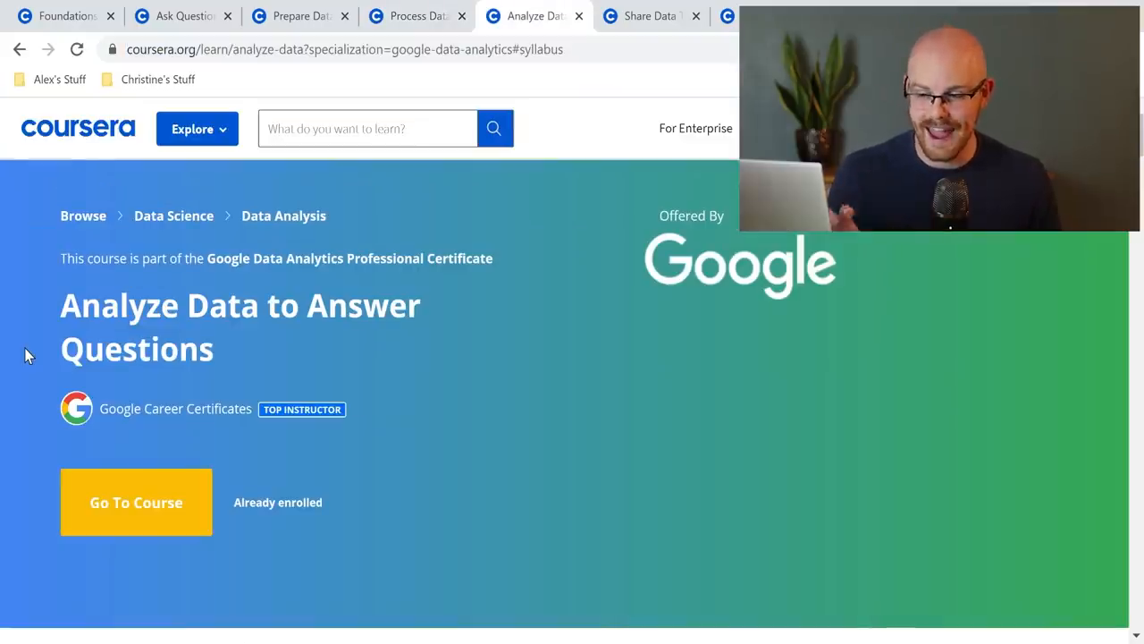
{"action": "scroll", "scroll_direction": "down", "scroll_amount": 3}
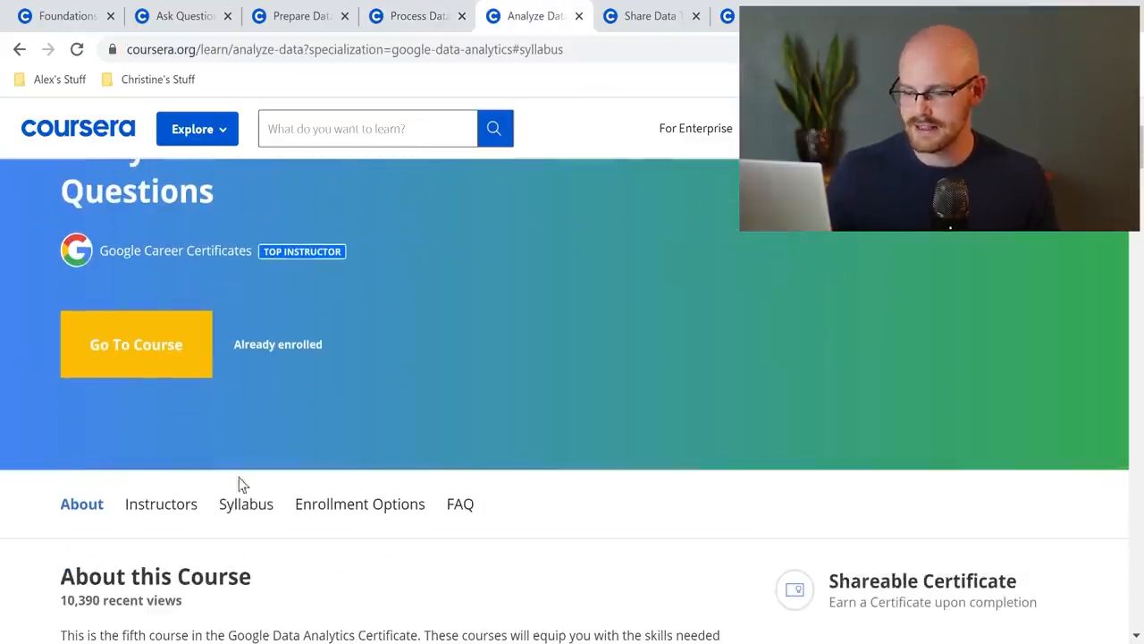
{"action": "scroll", "scroll_direction": "down", "scroll_amount": 3}
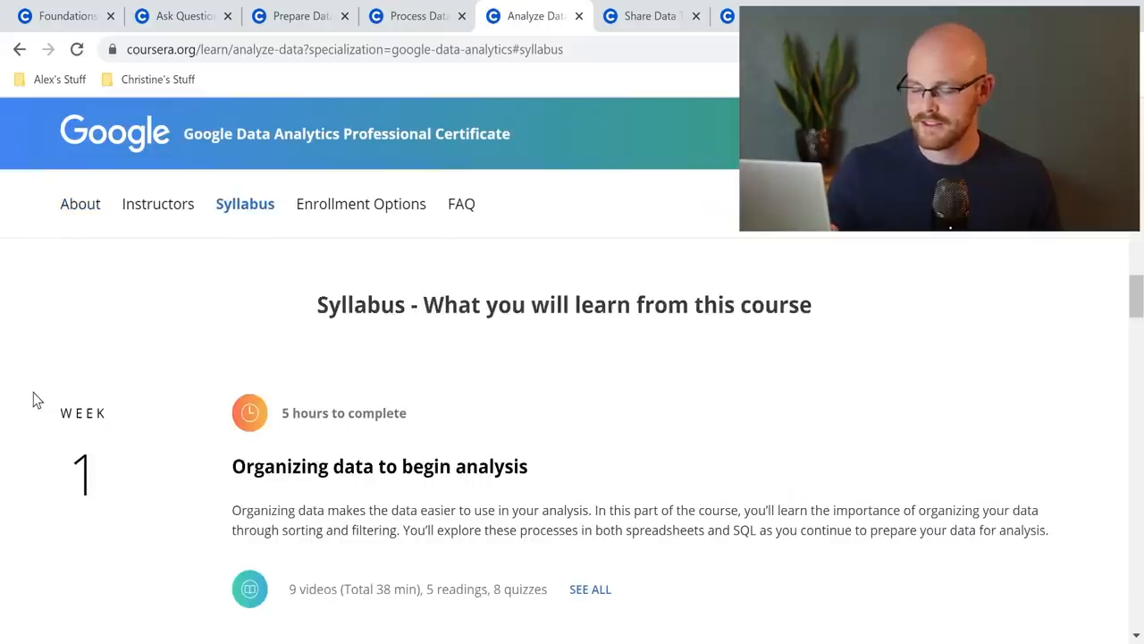
{"action": "scroll", "scroll_direction": "down", "scroll_amount": 3}
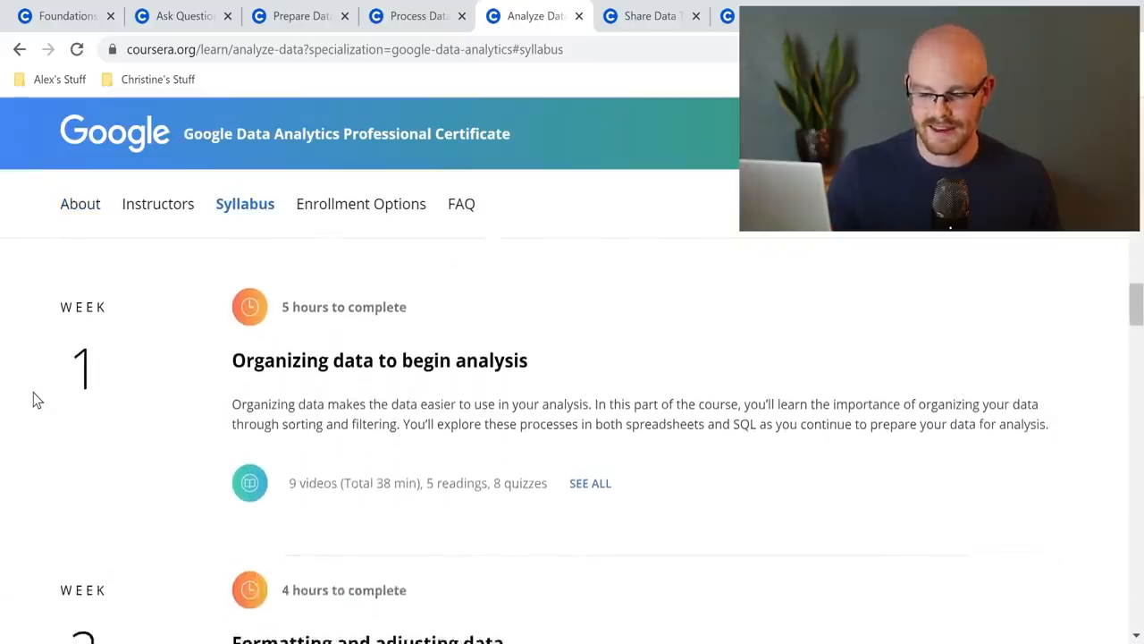
{"action": "scroll", "scroll_direction": "down", "scroll_amount": 3}
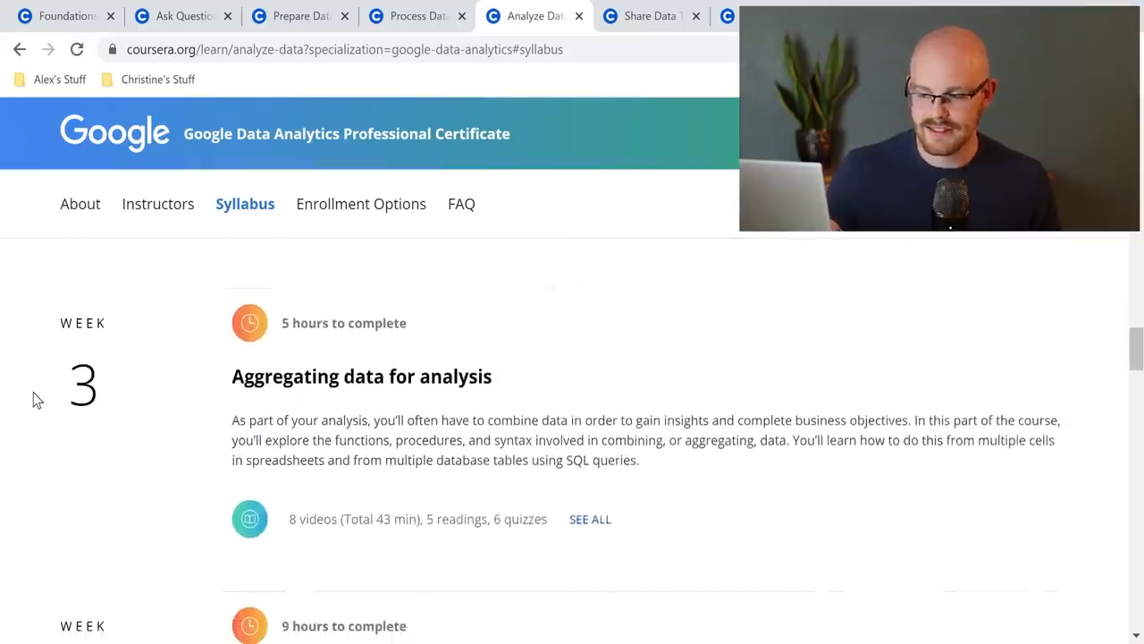
{"action": "scroll", "scroll_direction": "down", "scroll_amount": 3}
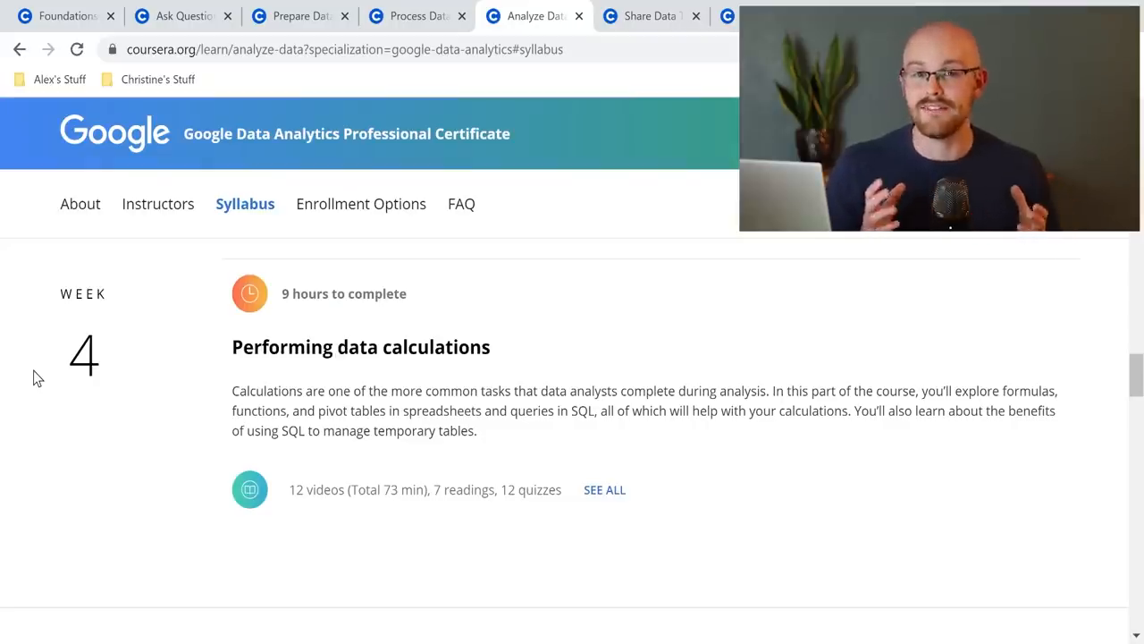
Step: Open Share Data Through the Art of Visualization and review its syllabus through week 4
{"action": "left_click", "coordinate": [647, 14]}
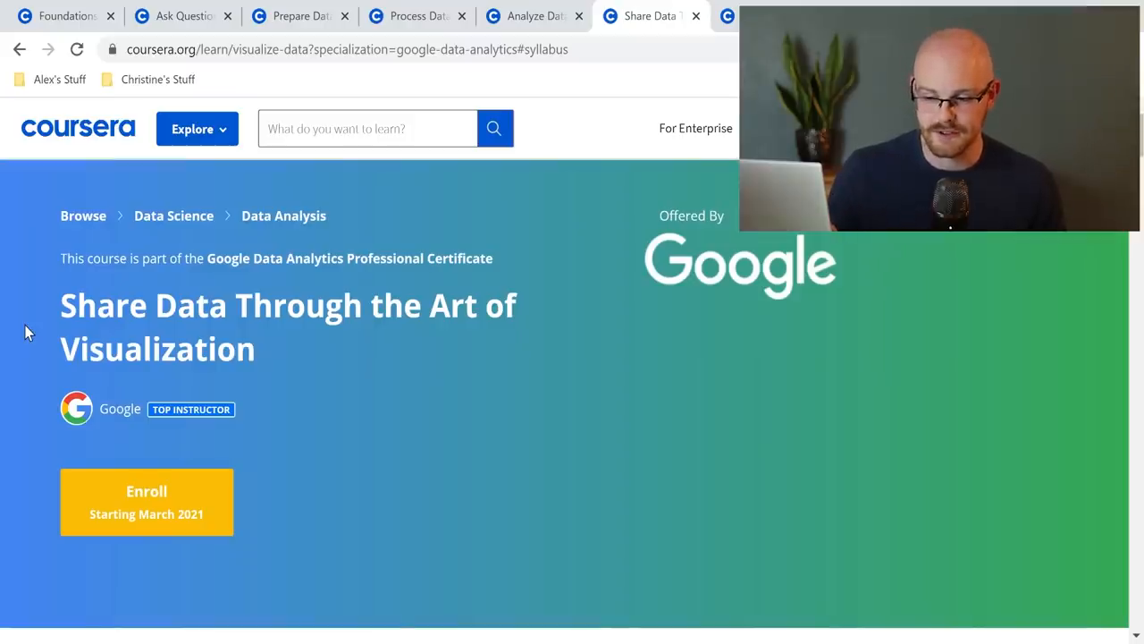
{"action": "scroll", "scroll_direction": "down", "scroll_amount": 3}
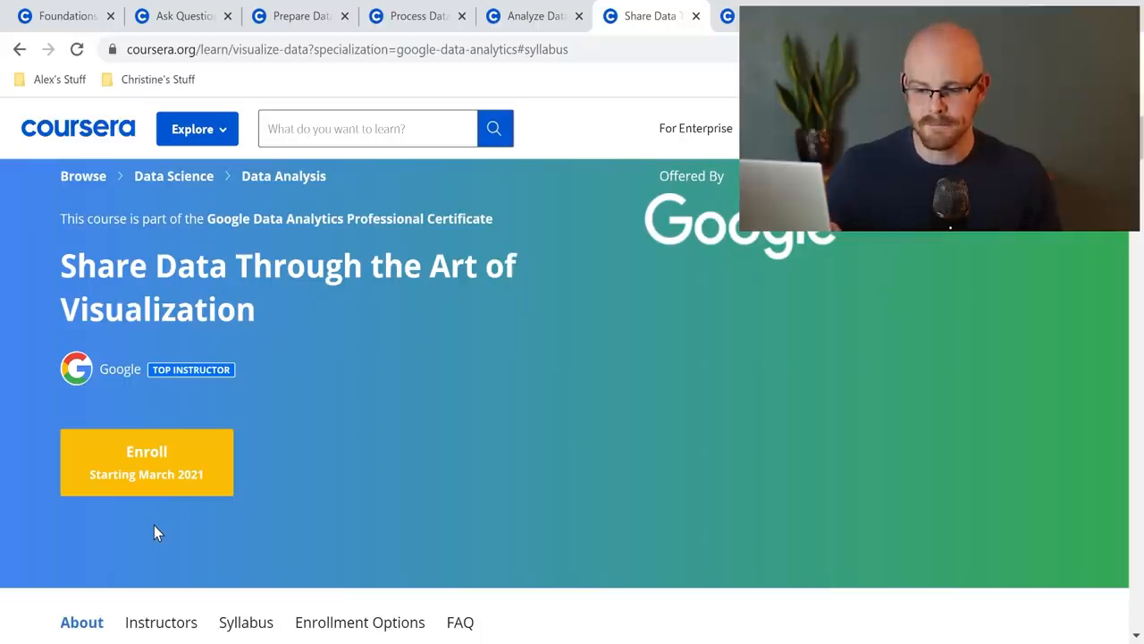
{"action": "scroll", "scroll_direction": "down", "scroll_amount": 3}
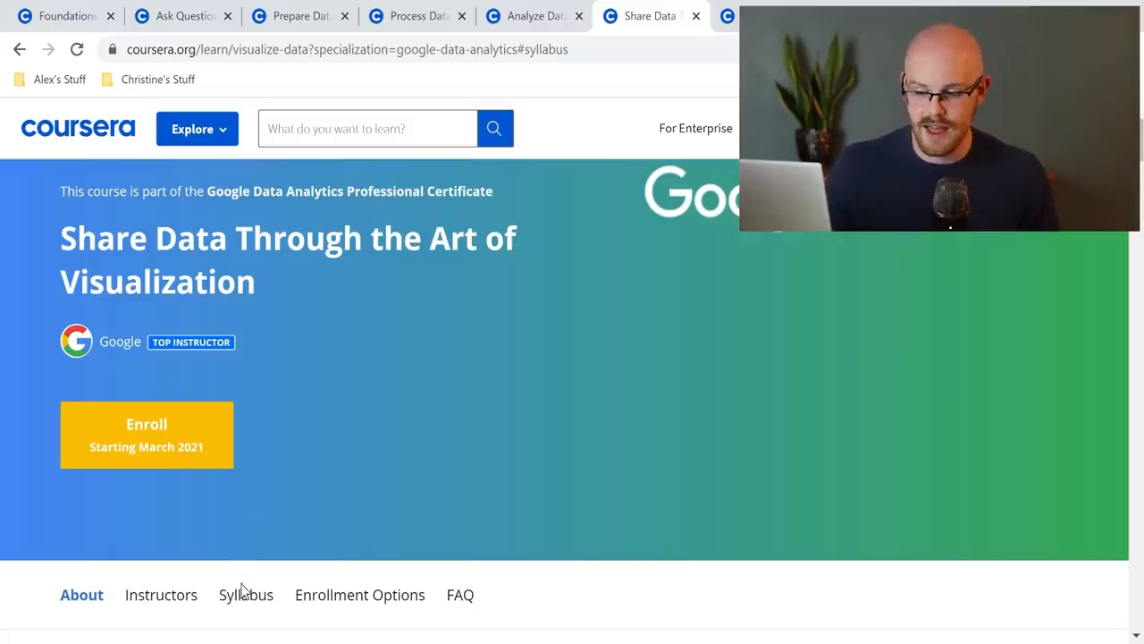
{"action": "scroll", "scroll_direction": "down", "scroll_amount": 3}
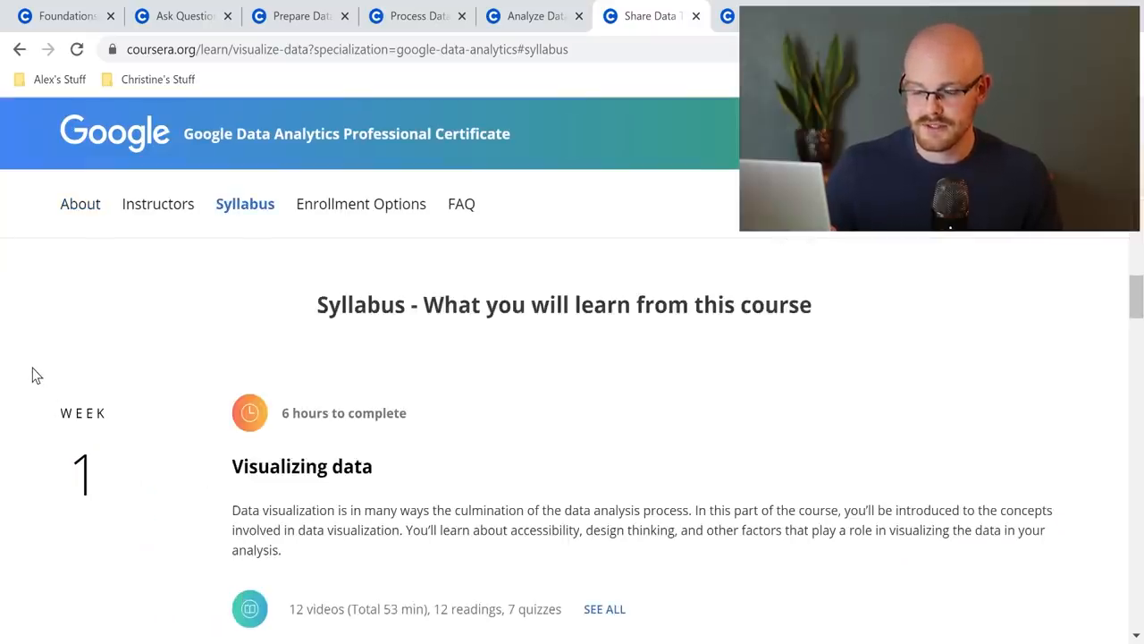
{"action": "scroll", "scroll_direction": "down", "scroll_amount": 3}
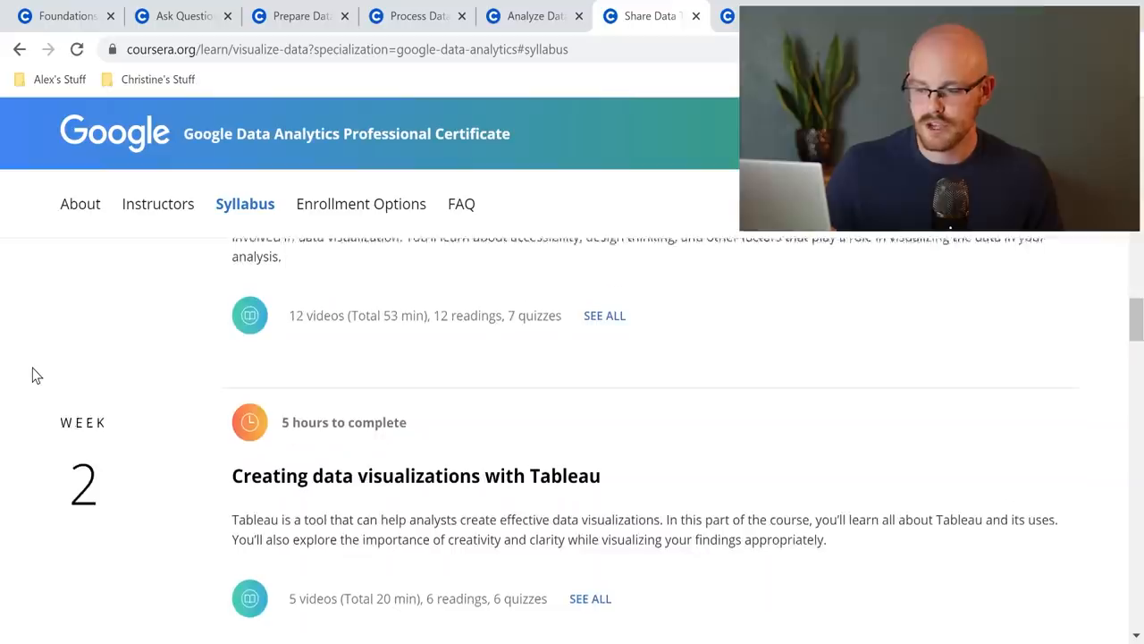
{"action": "scroll", "scroll_direction": "down", "scroll_amount": 3}
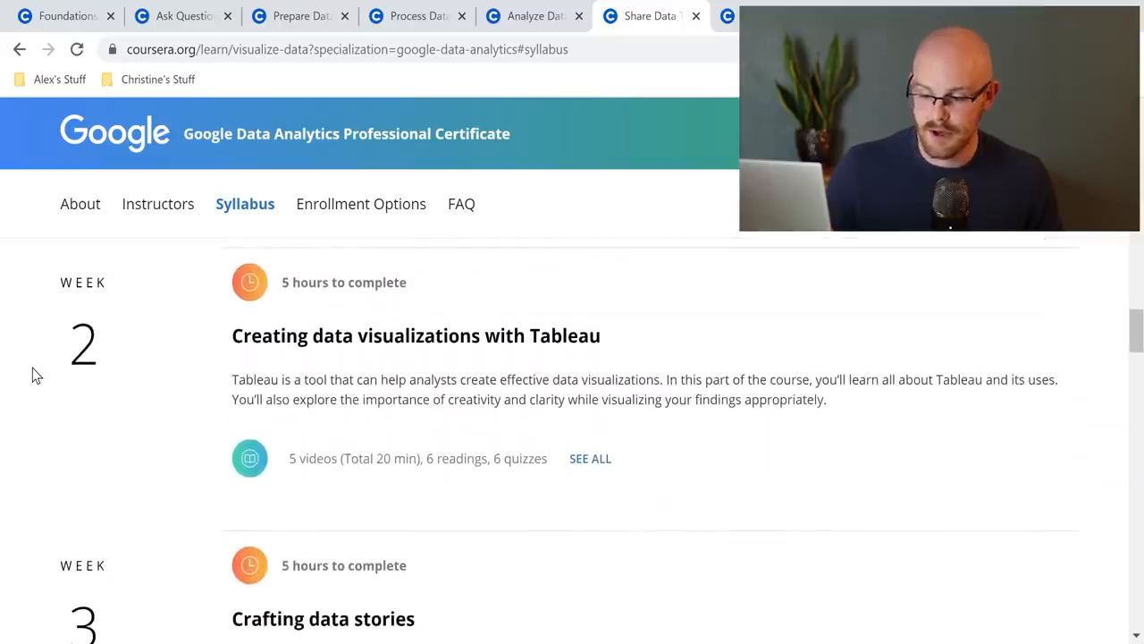
{"action": "scroll", "scroll_direction": "down", "scroll_amount": 3}
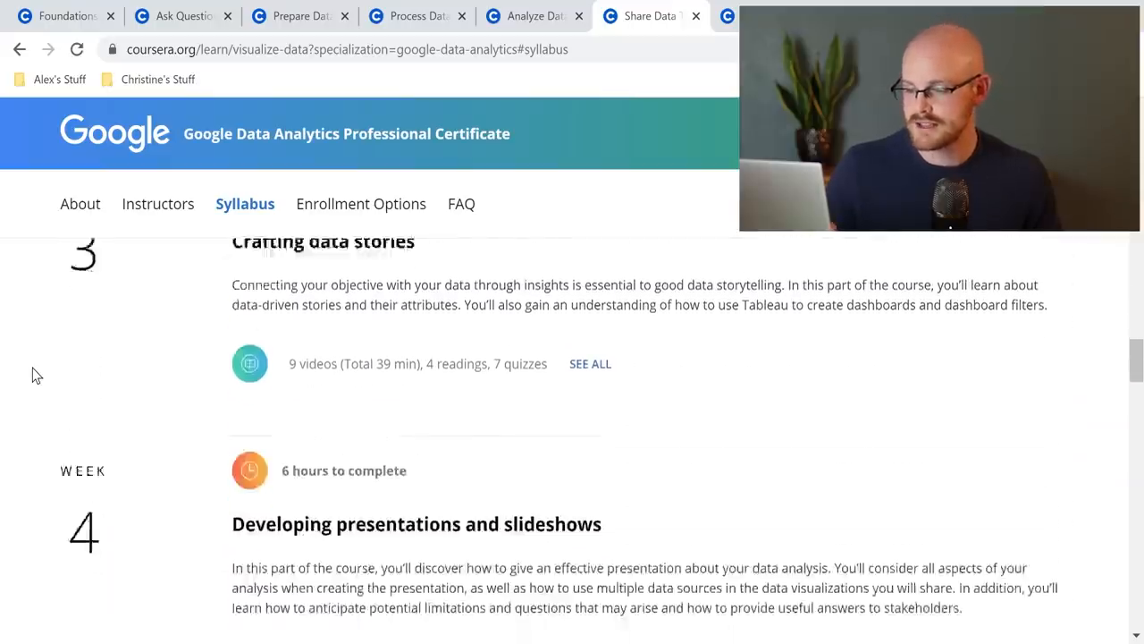
{"action": "scroll", "scroll_direction": "down", "scroll_amount": 3}
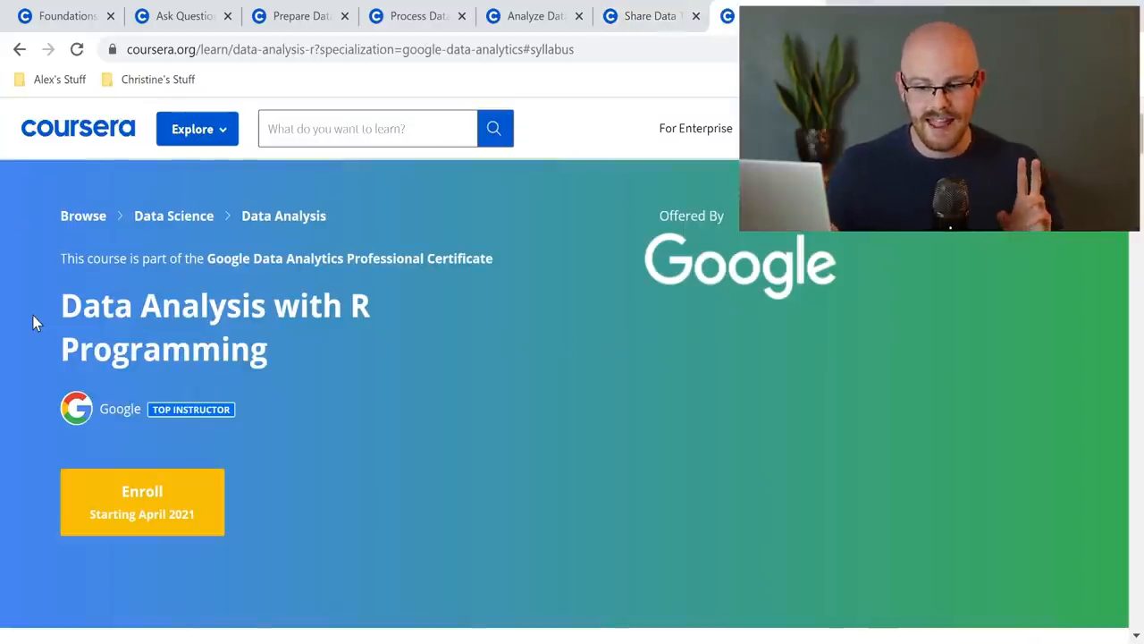
Step: Scroll through the Data Analysis with R Programming syllabus down to week 5
{"action": "scroll", "scroll_direction": "down", "scroll_amount": 3}
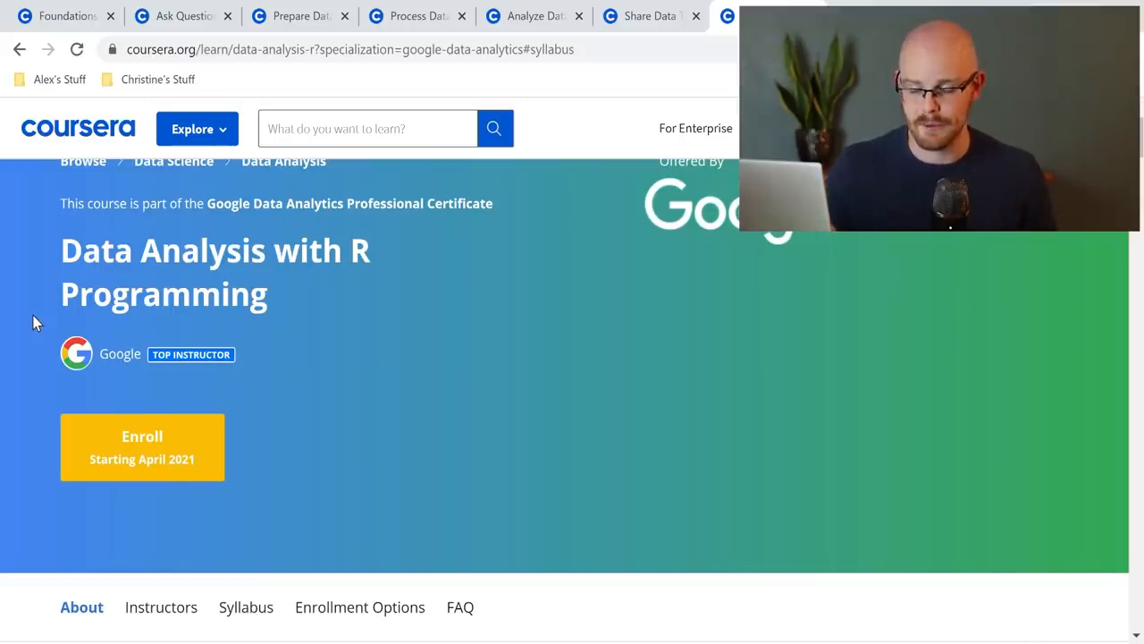
{"action": "scroll", "scroll_direction": "down", "scroll_amount": 3}
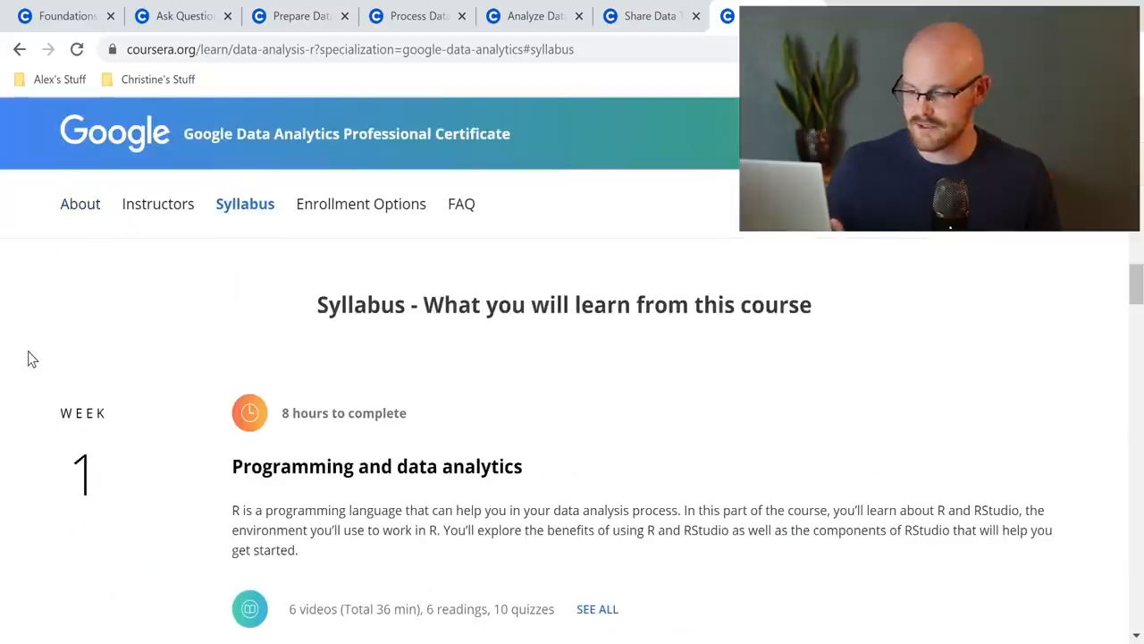
{"action": "scroll", "scroll_direction": "down", "scroll_amount": 3}
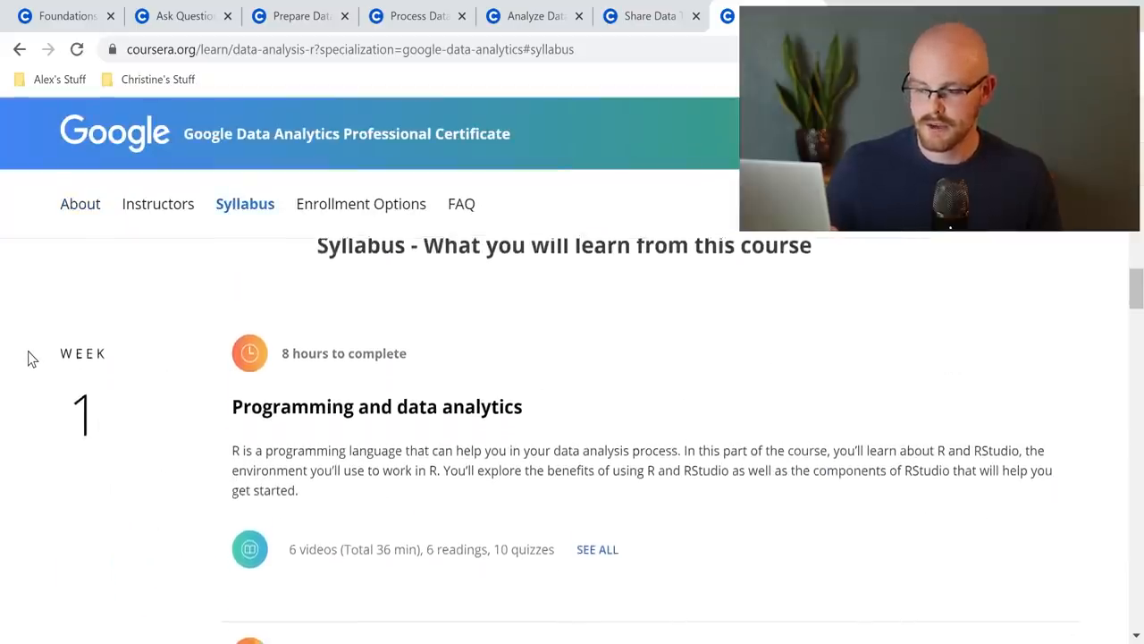
{"action": "scroll", "scroll_direction": "down", "scroll_amount": 3}
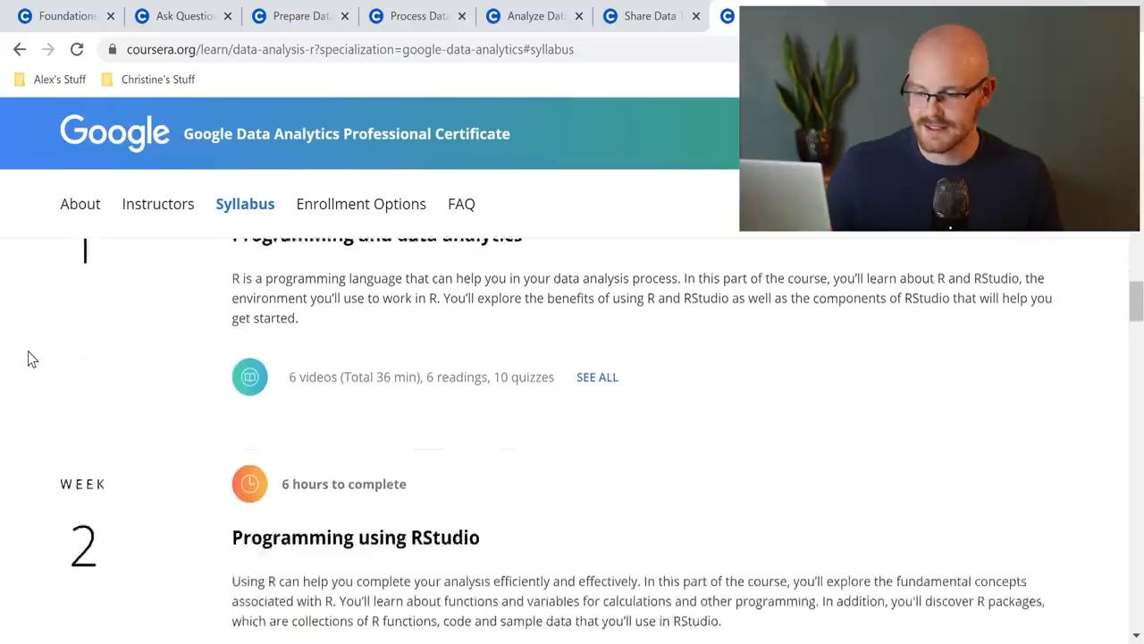
{"action": "scroll", "scroll_direction": "down", "scroll_amount": 3}
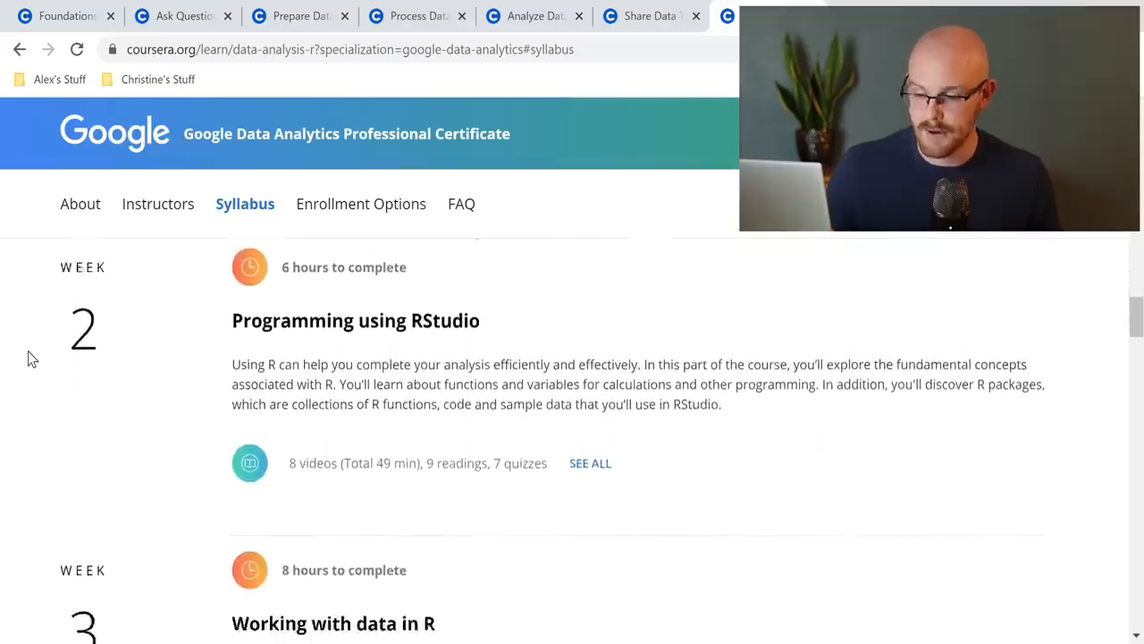
{"action": "scroll", "scroll_direction": "down", "scroll_amount": 3}
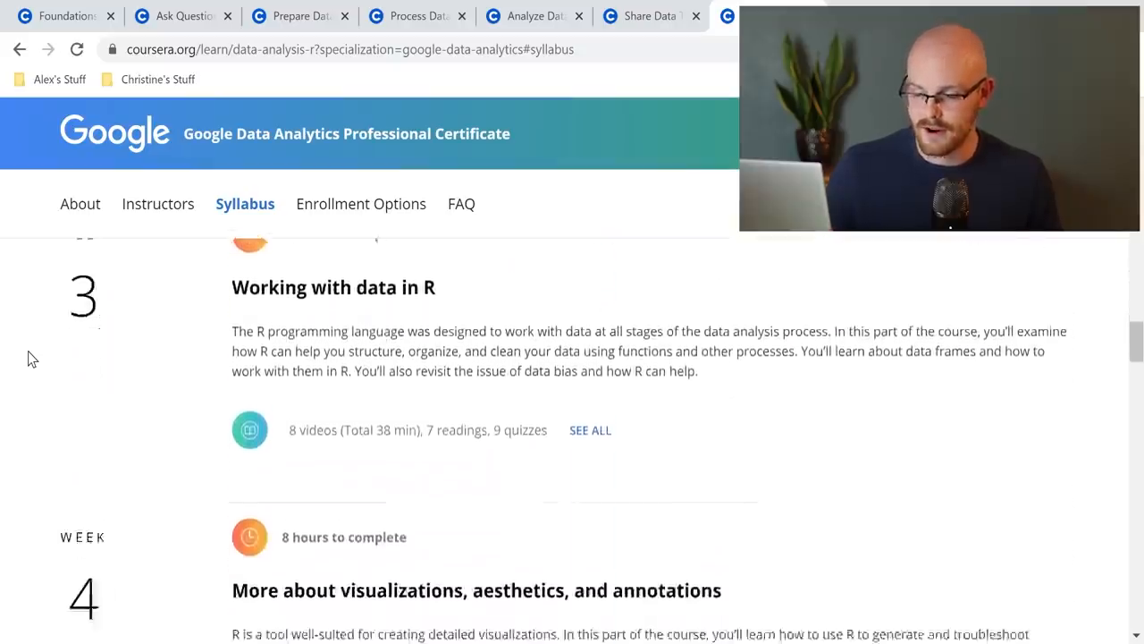
{"action": "scroll", "scroll_direction": "down", "scroll_amount": 3}
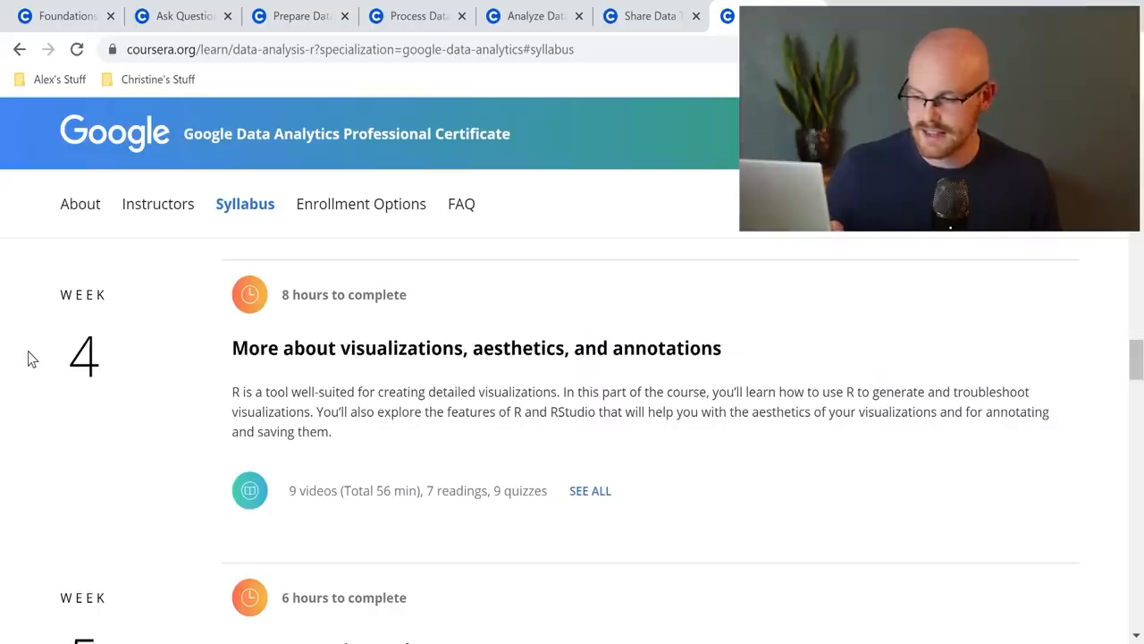
{"action": "scroll", "scroll_direction": "down", "scroll_amount": 3}
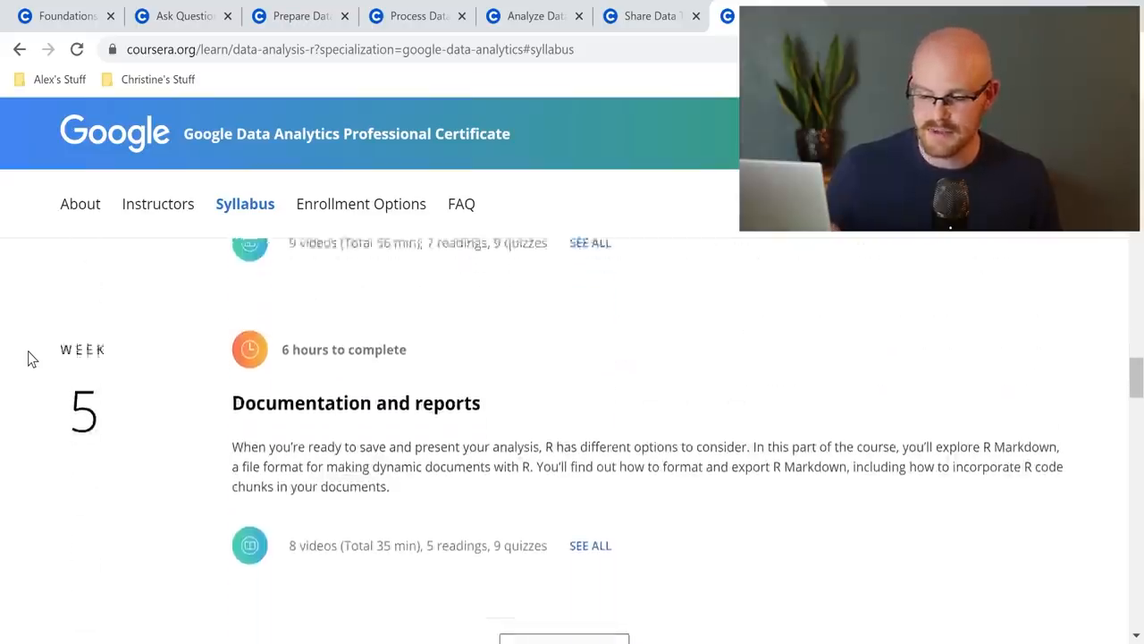
{"action": "scroll", "scroll_direction": "down", "scroll_amount": 3}
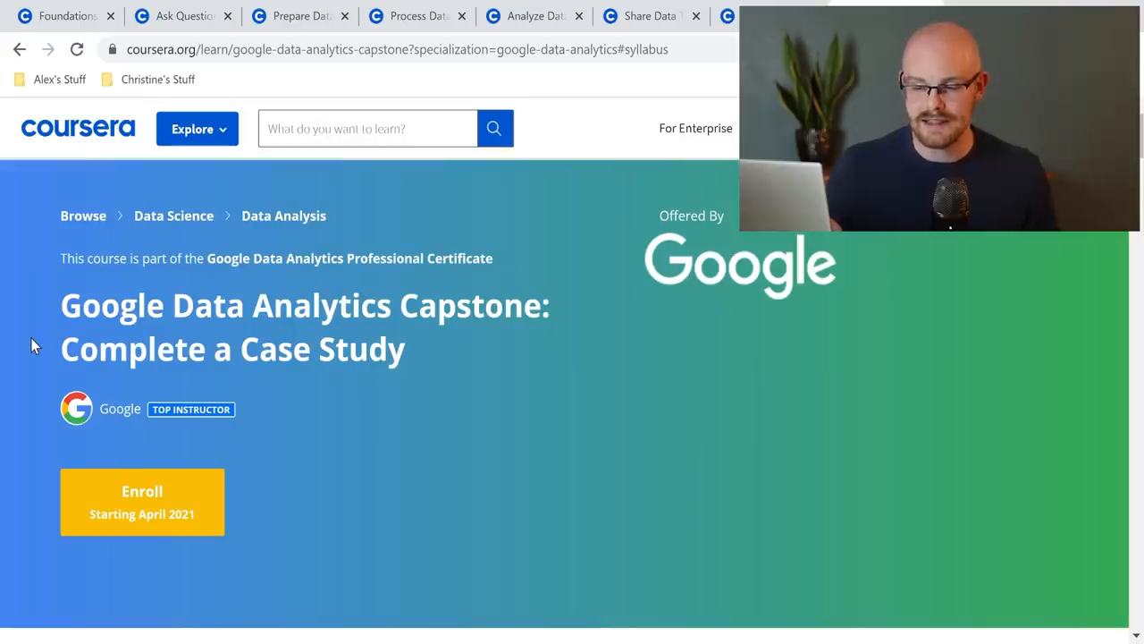
Step: Scroll down through the Capstone syllabus to review weeks 1 through 3
{"action": "scroll", "scroll_direction": "down", "scroll_amount": 3}
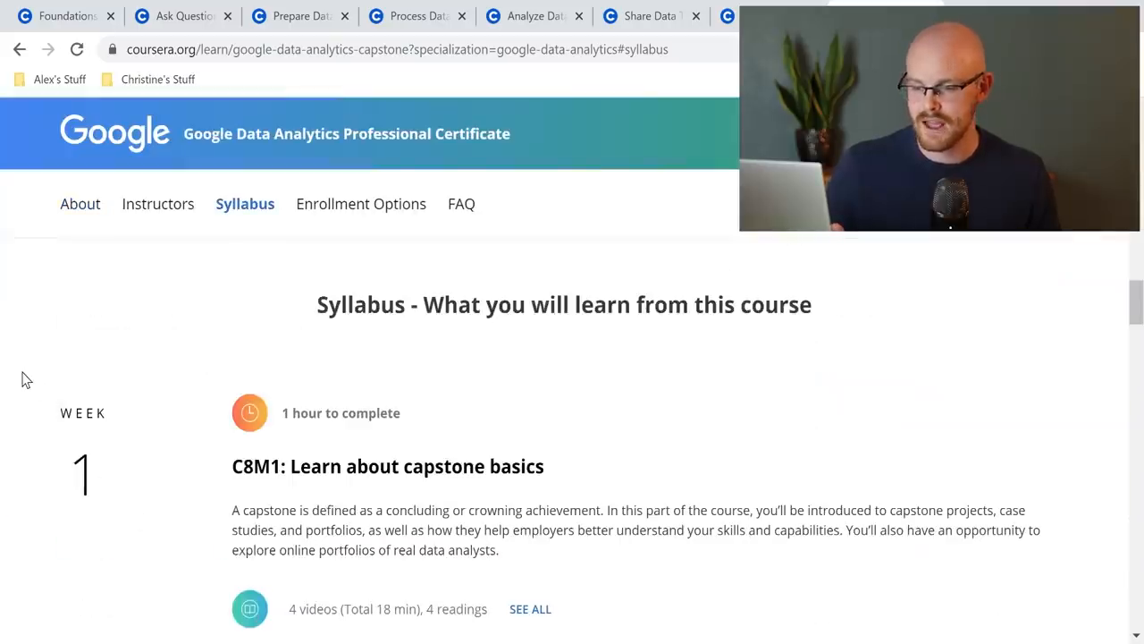
{"action": "scroll", "scroll_direction": "down", "scroll_amount": 3}
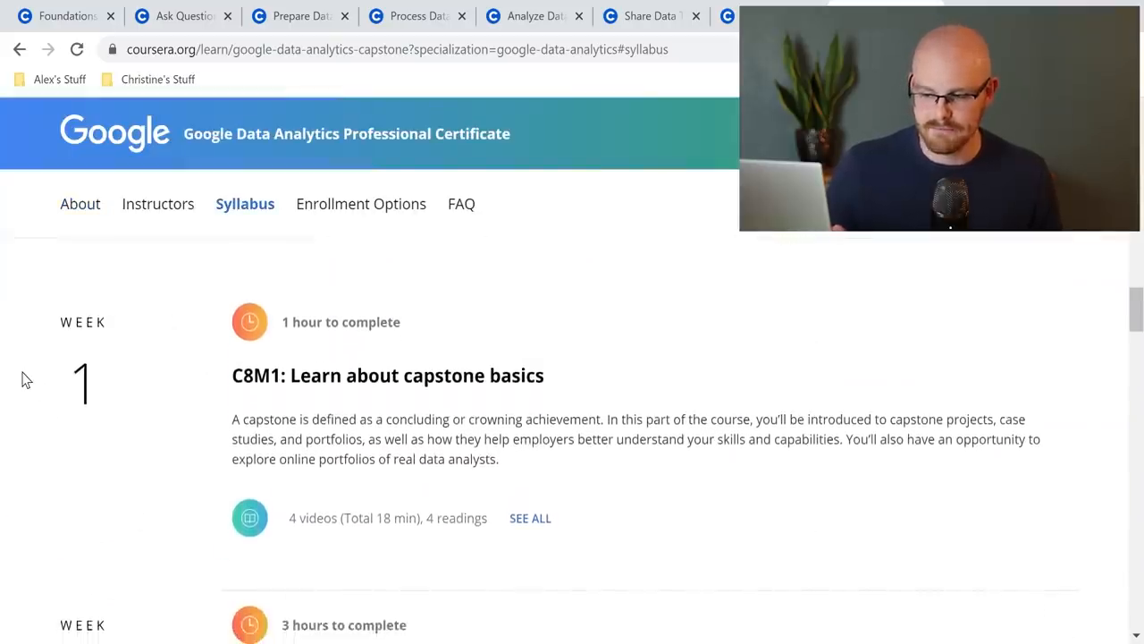
{"action": "scroll", "scroll_direction": "down", "scroll_amount": 3}
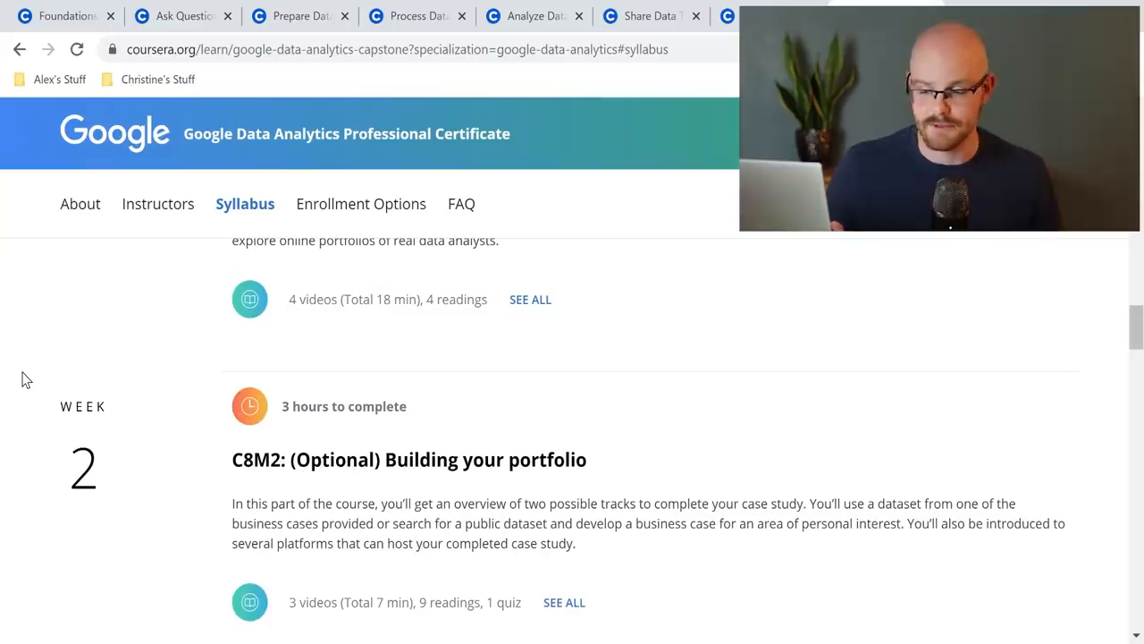
{"action": "scroll", "scroll_direction": "down", "scroll_amount": 3}
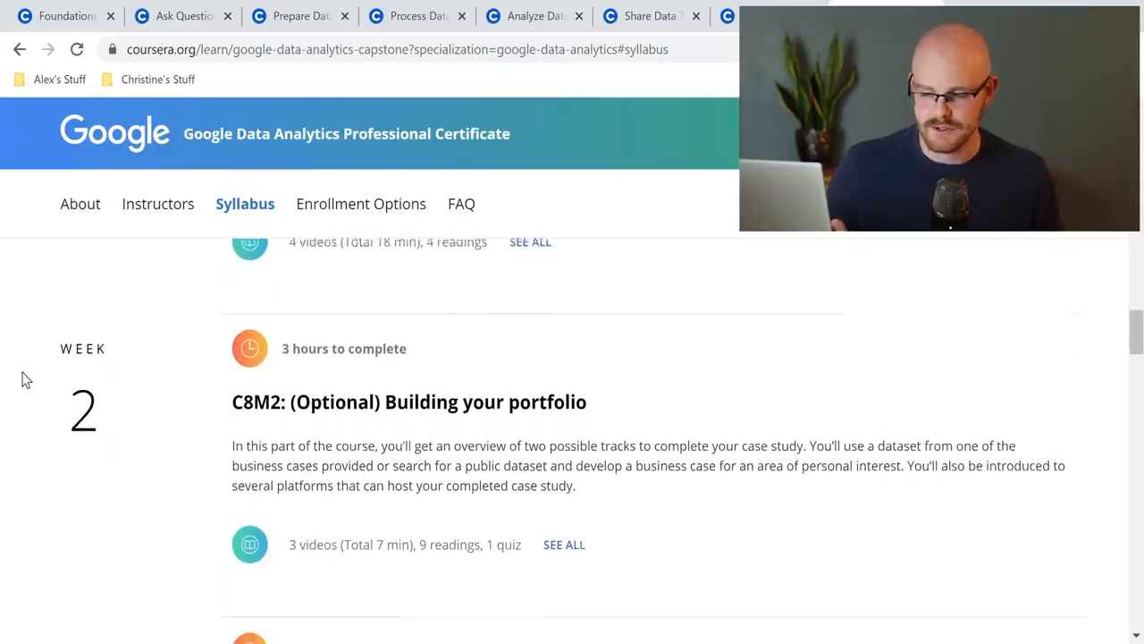
{"action": "scroll", "scroll_direction": "down", "scroll_amount": 3}
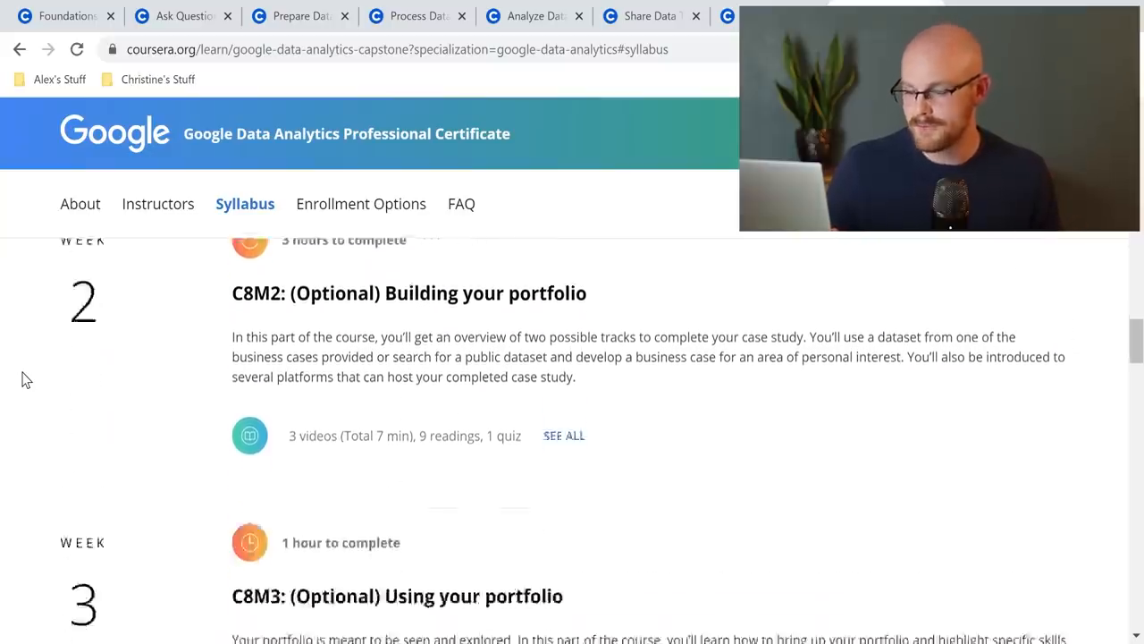
{"action": "scroll", "scroll_direction": "down", "scroll_amount": 3}
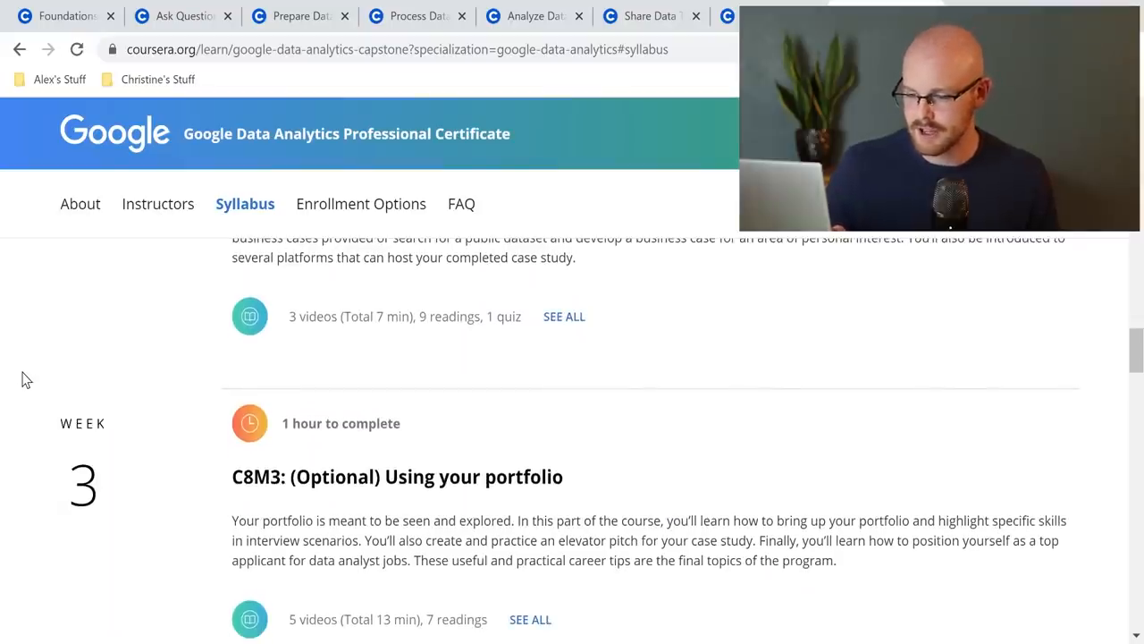
{"action": "mouse_move", "coordinate": [413, 510]}
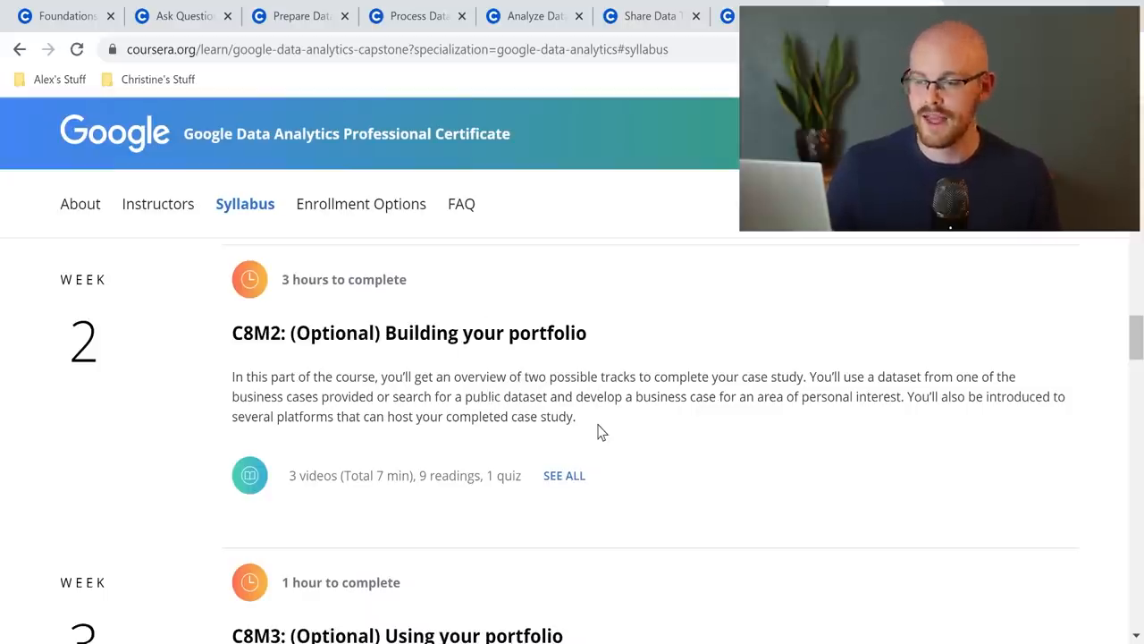
Step: Return to week 1 and expand its full capstone video list via SEE ALL
{"action": "scroll", "scroll_direction": "up", "scroll_amount": 3}
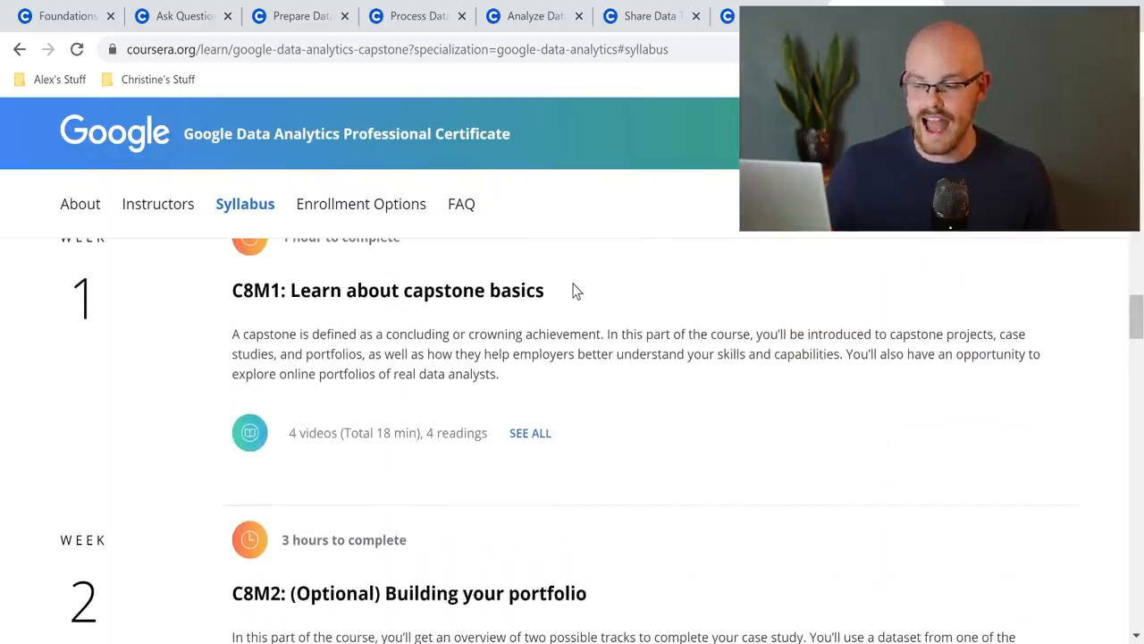
{"action": "left_click", "coordinate": [529, 432]}
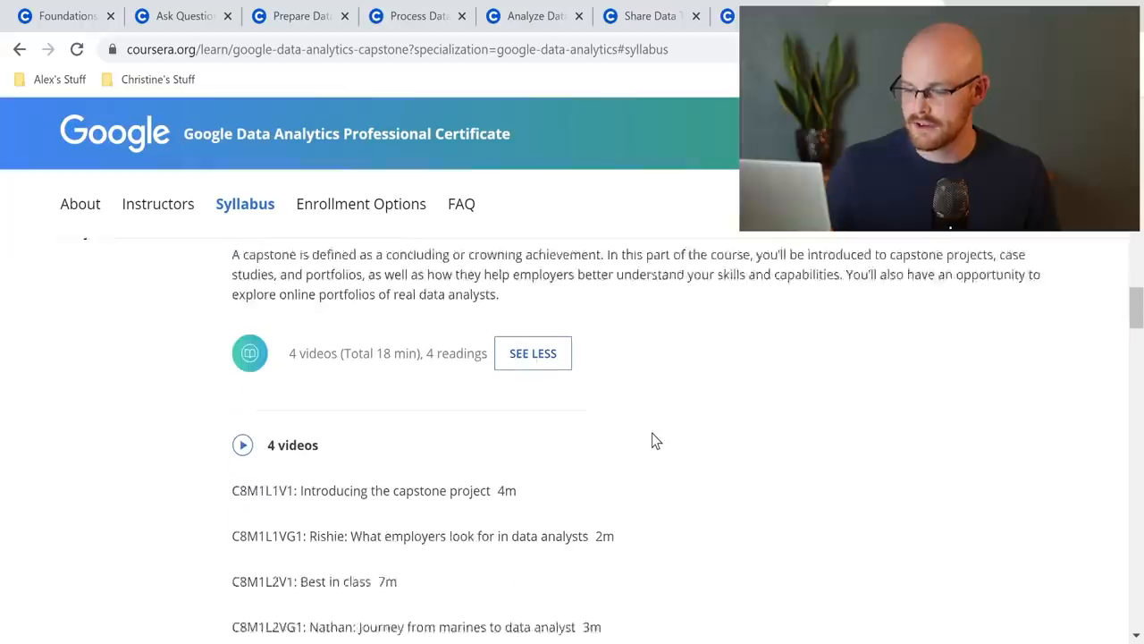